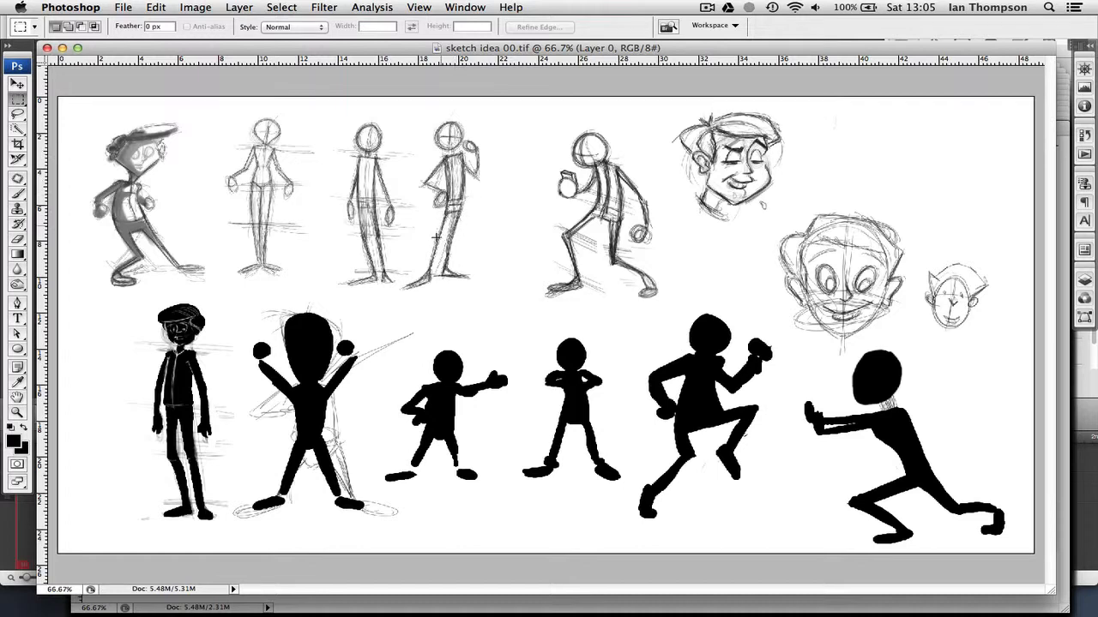
mouse_move(340, 276)
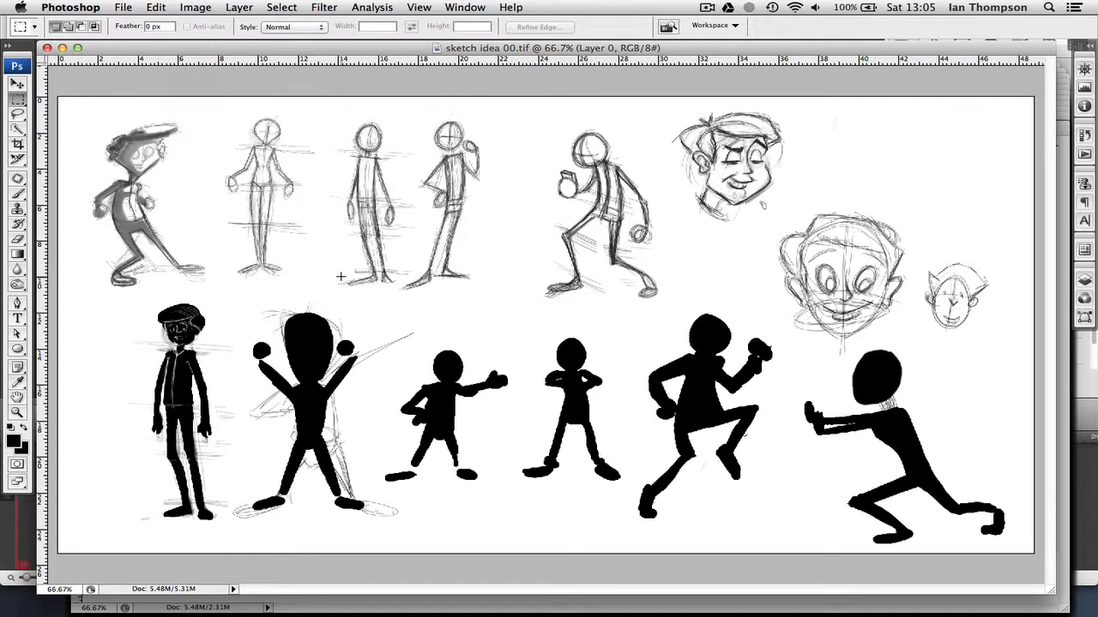
mouse_move(122, 159)
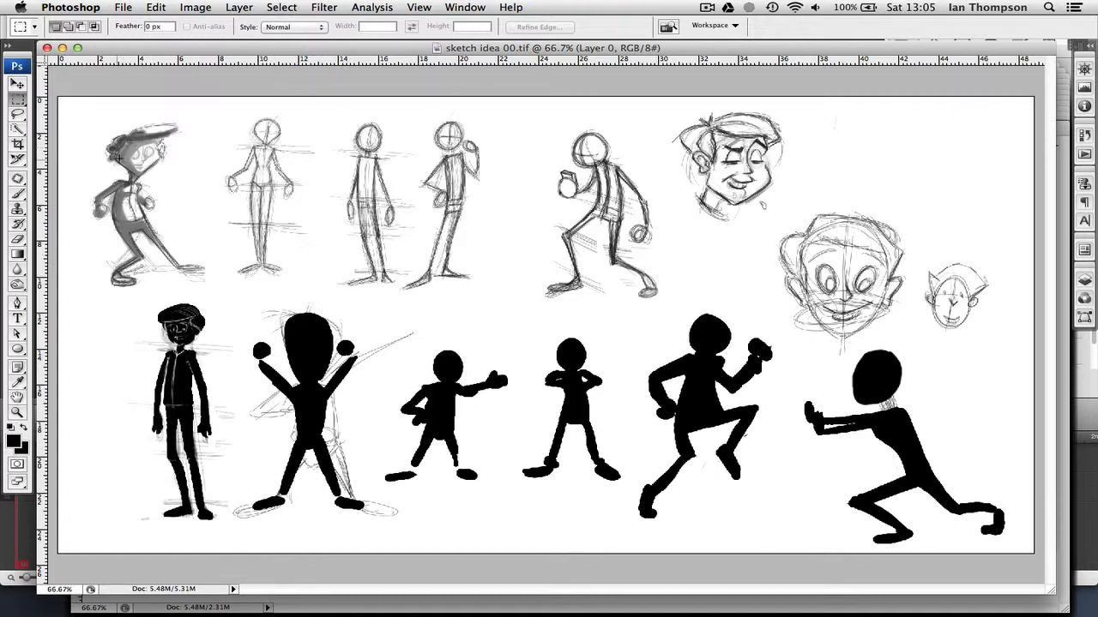
mouse_move(219, 204)
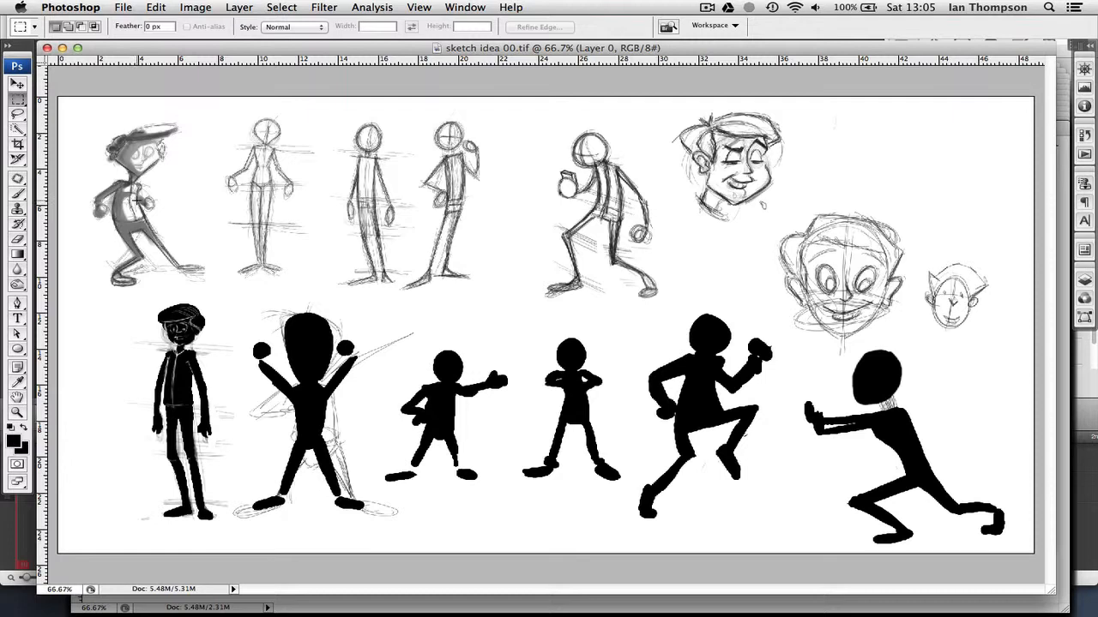
mouse_move(340, 169)
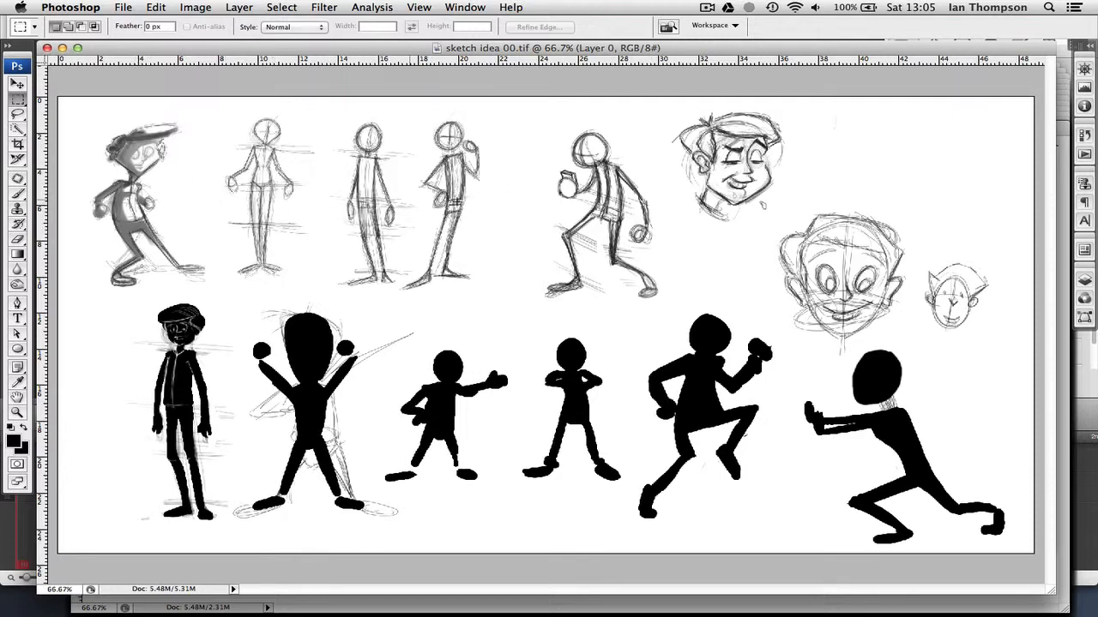
mouse_move(752, 276)
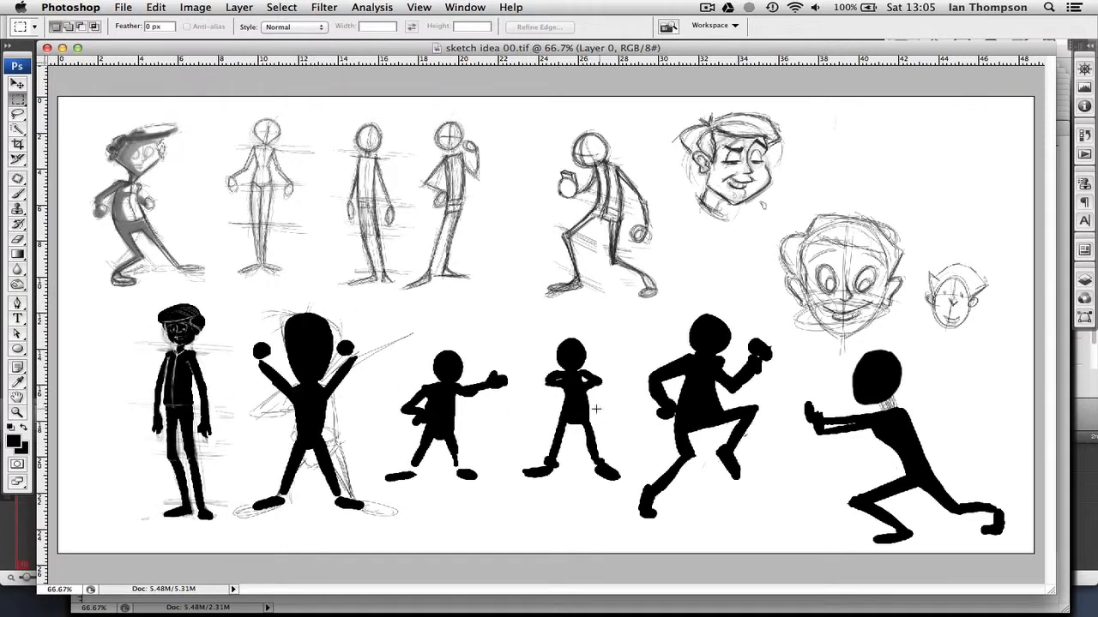
mouse_move(583, 474)
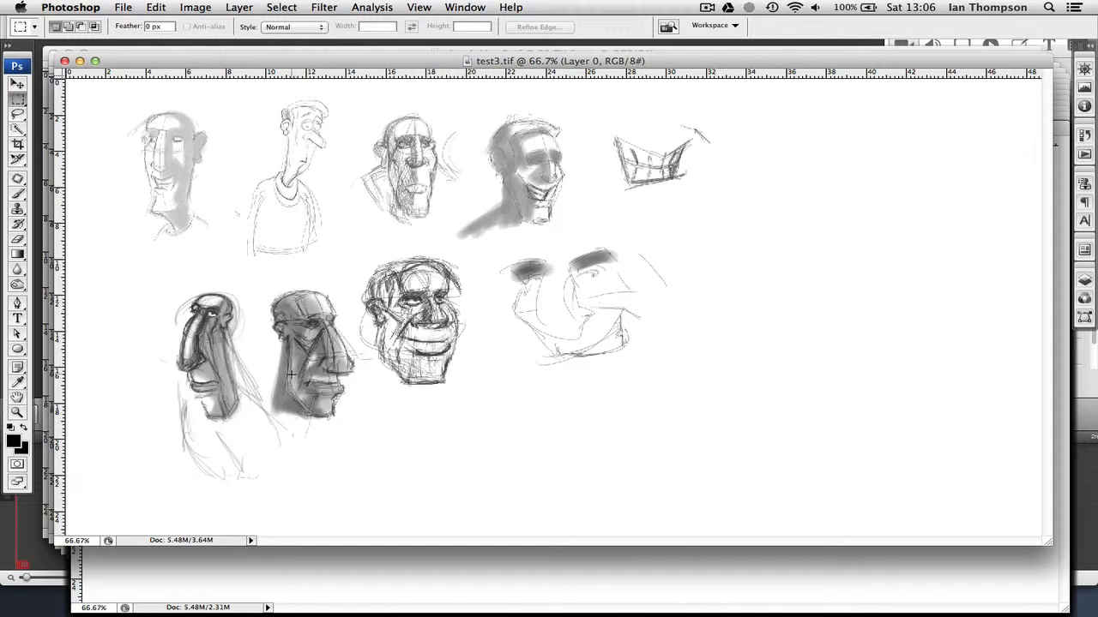
mouse_move(719, 268)
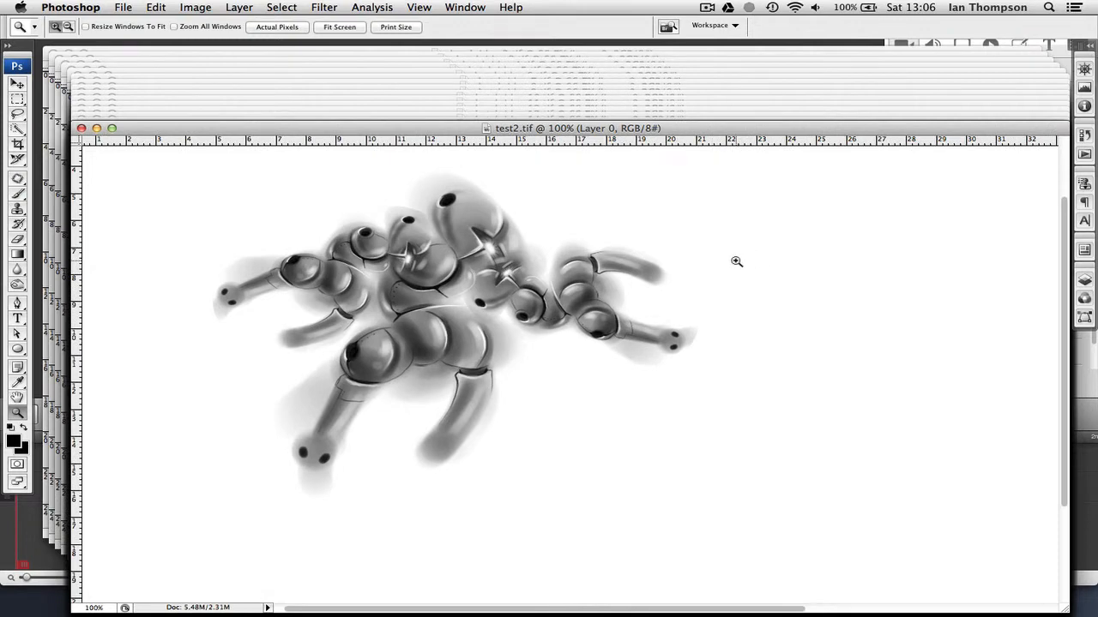
mouse_move(735, 263)
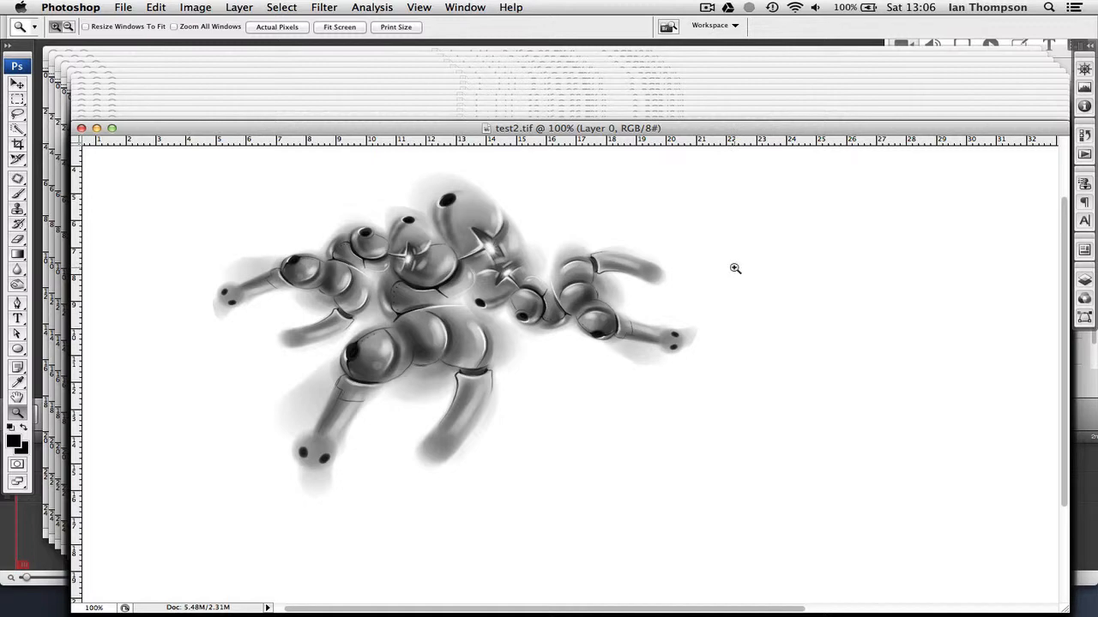
mouse_move(736, 266)
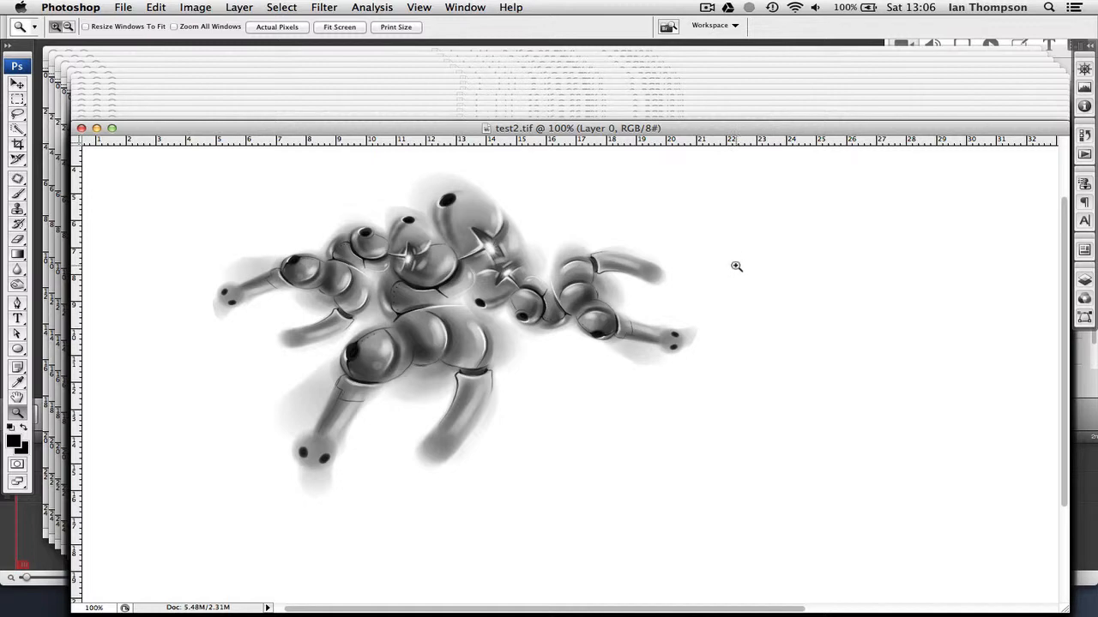
mouse_move(731, 268)
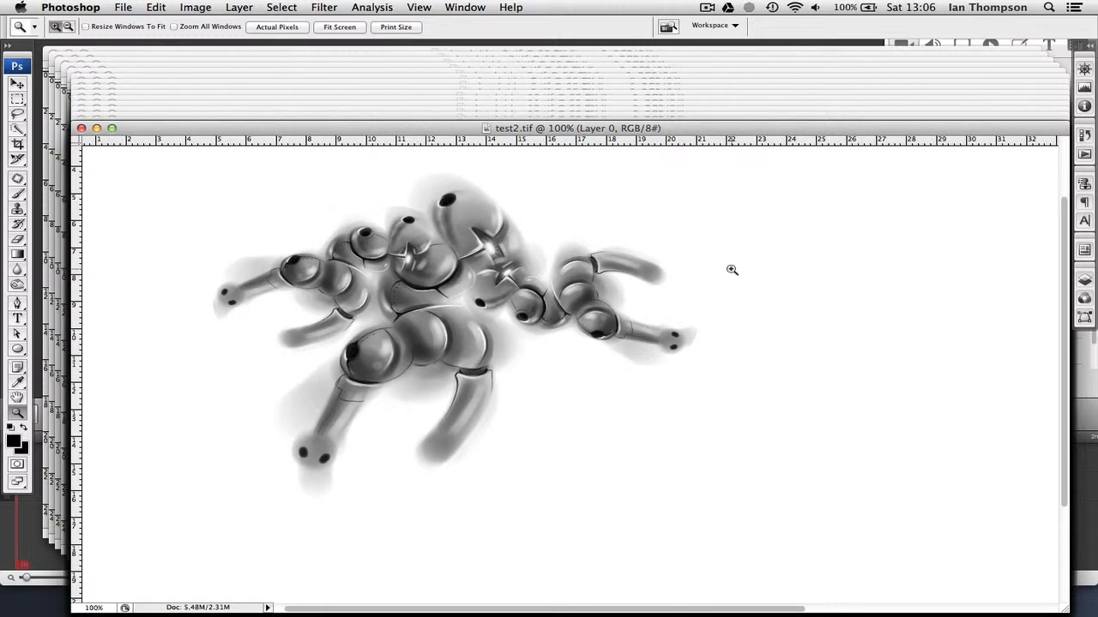
mouse_move(564, 214)
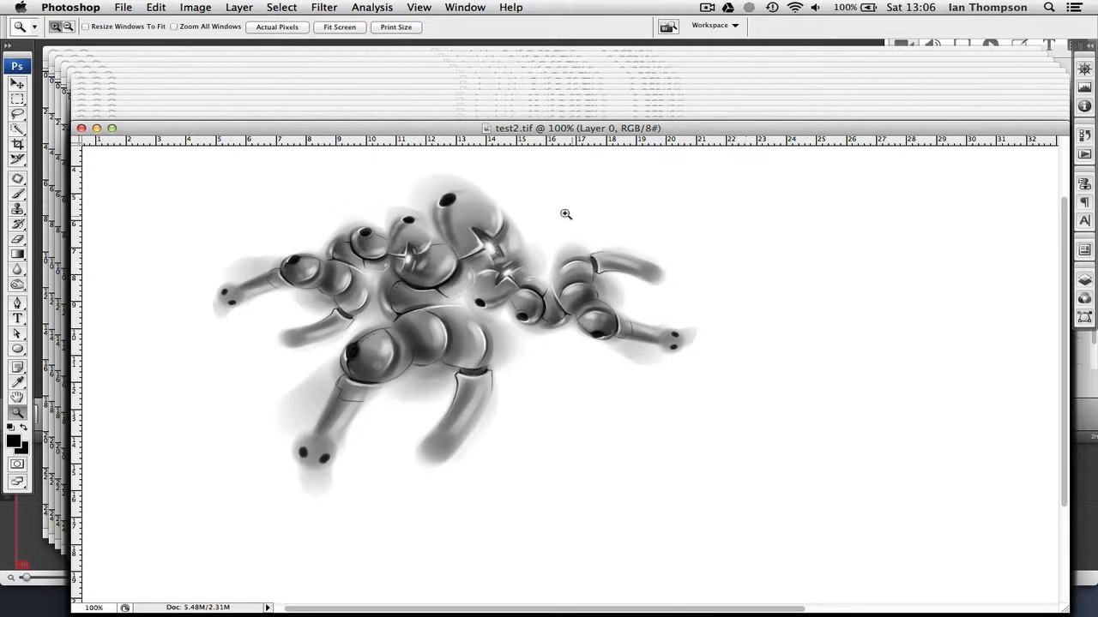
mouse_move(348, 267)
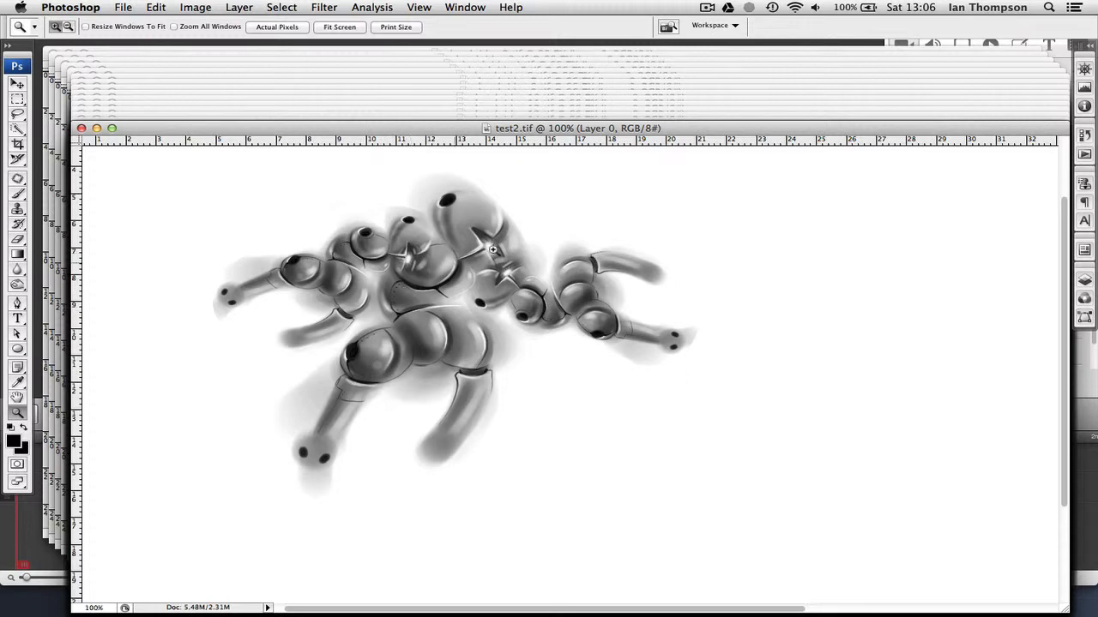
mouse_move(631, 218)
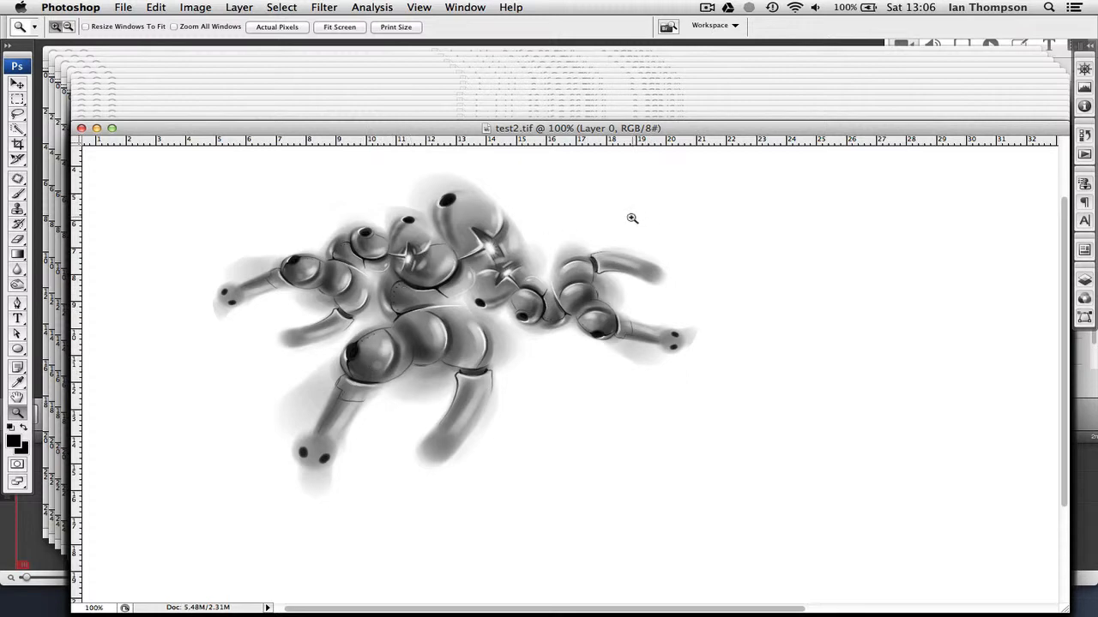
mouse_move(618, 222)
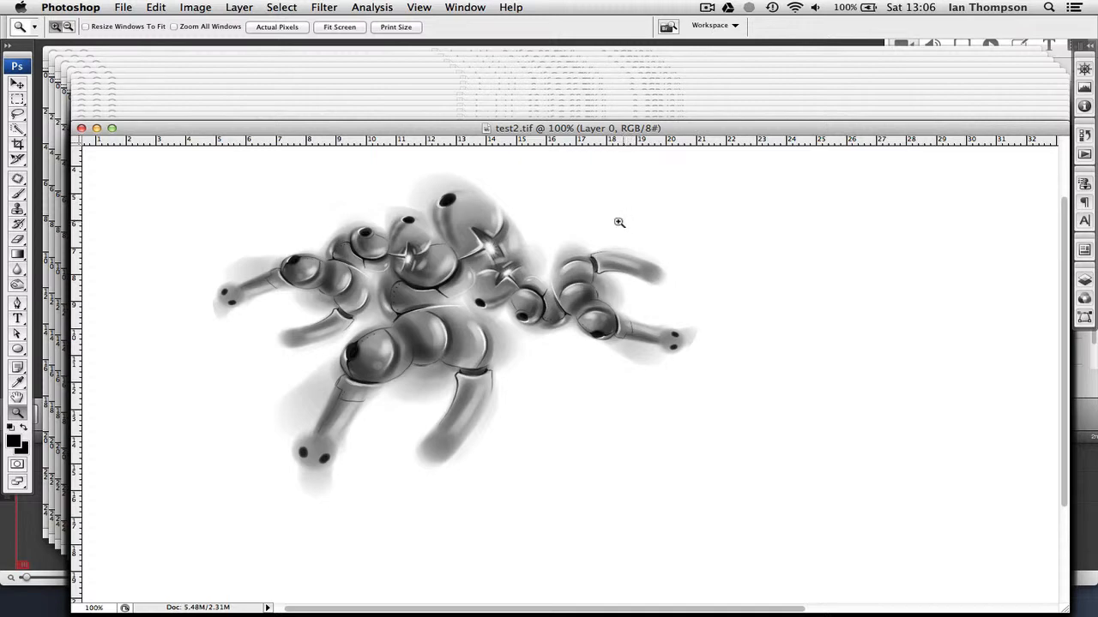
mouse_move(614, 221)
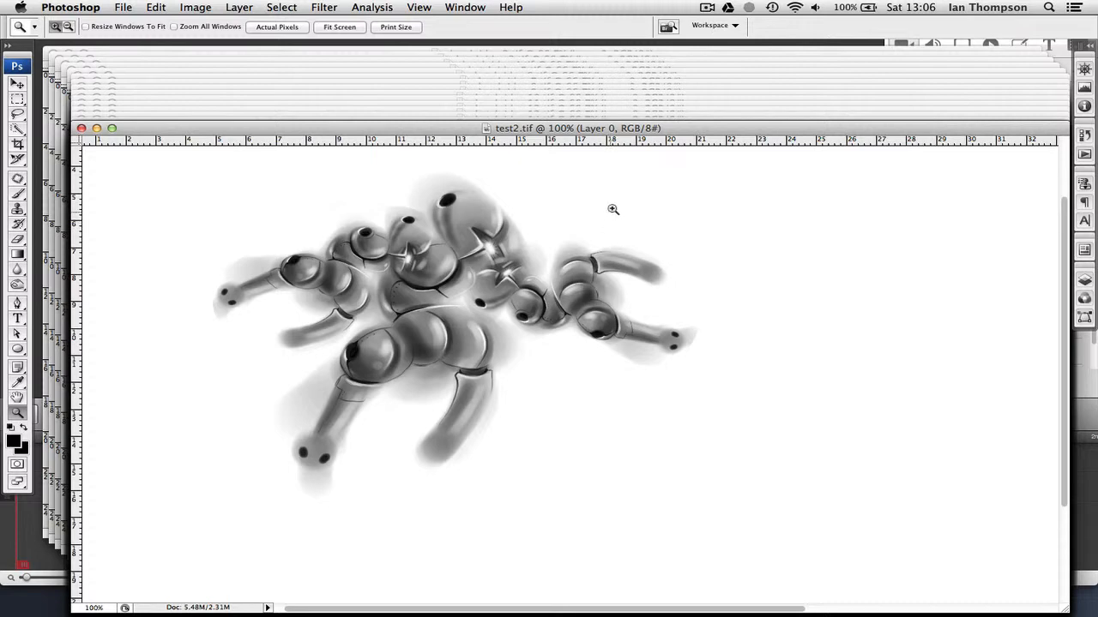
mouse_move(583, 218)
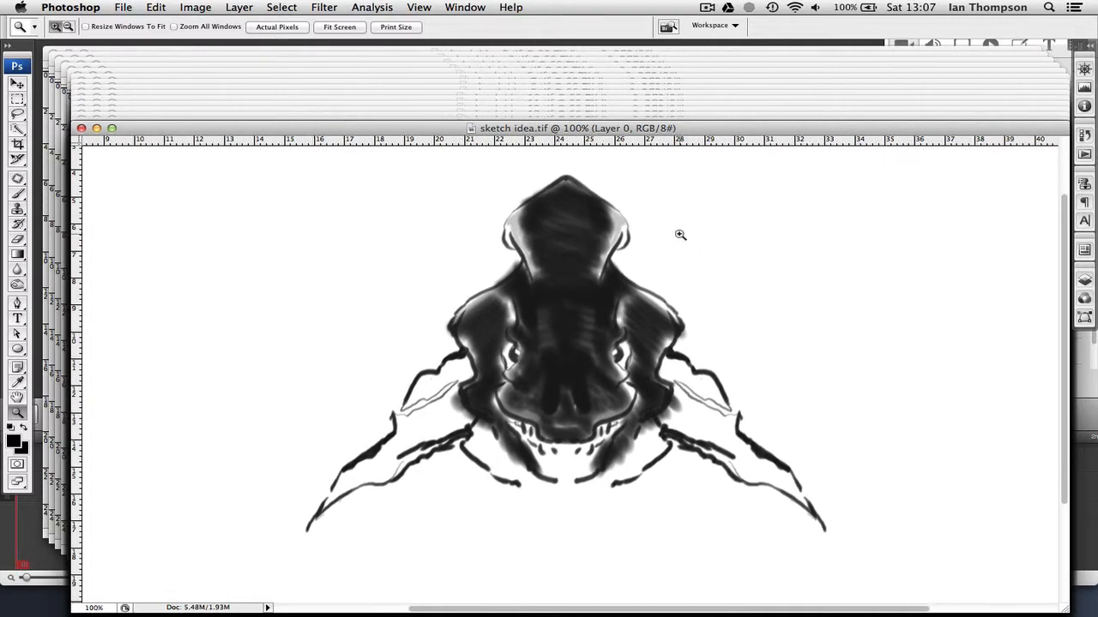
mouse_move(596, 179)
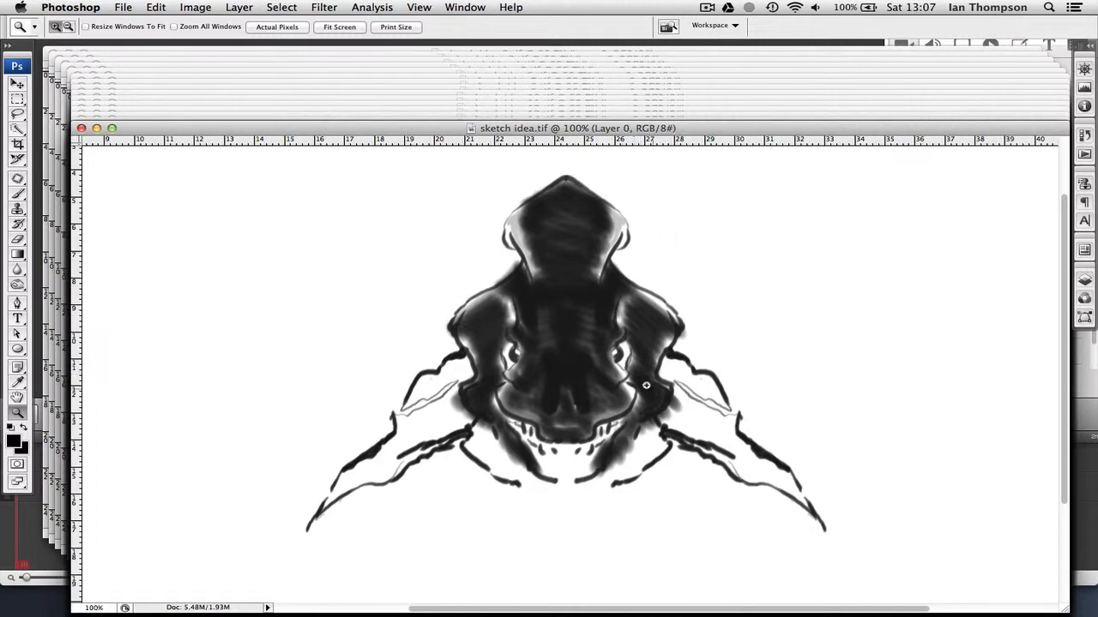
mouse_move(738, 318)
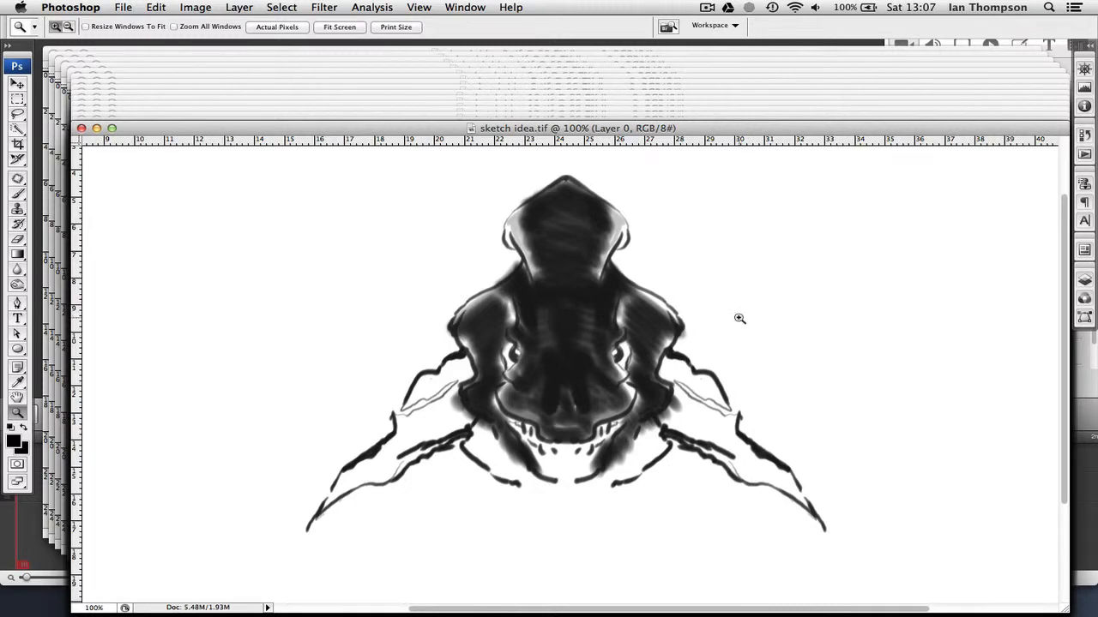
mouse_move(747, 315)
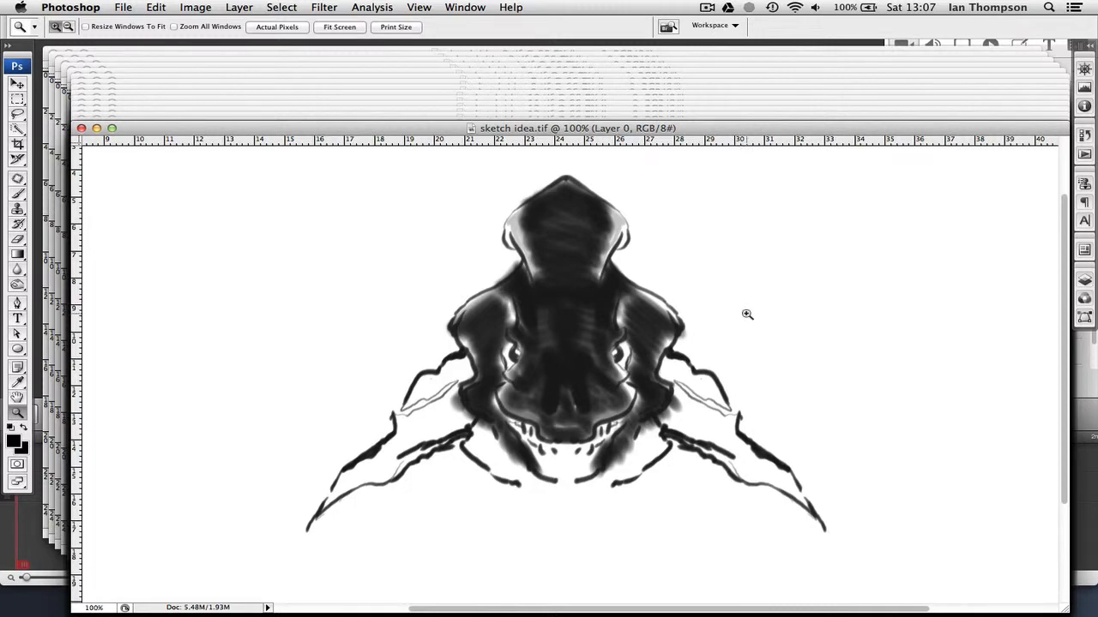
mouse_move(753, 315)
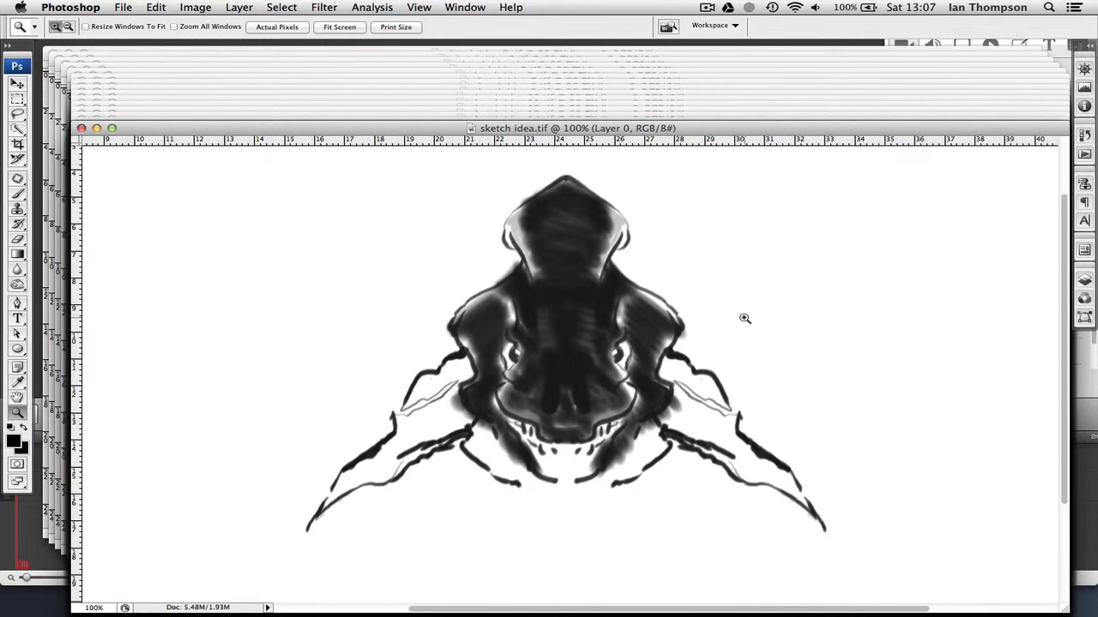
mouse_move(742, 317)
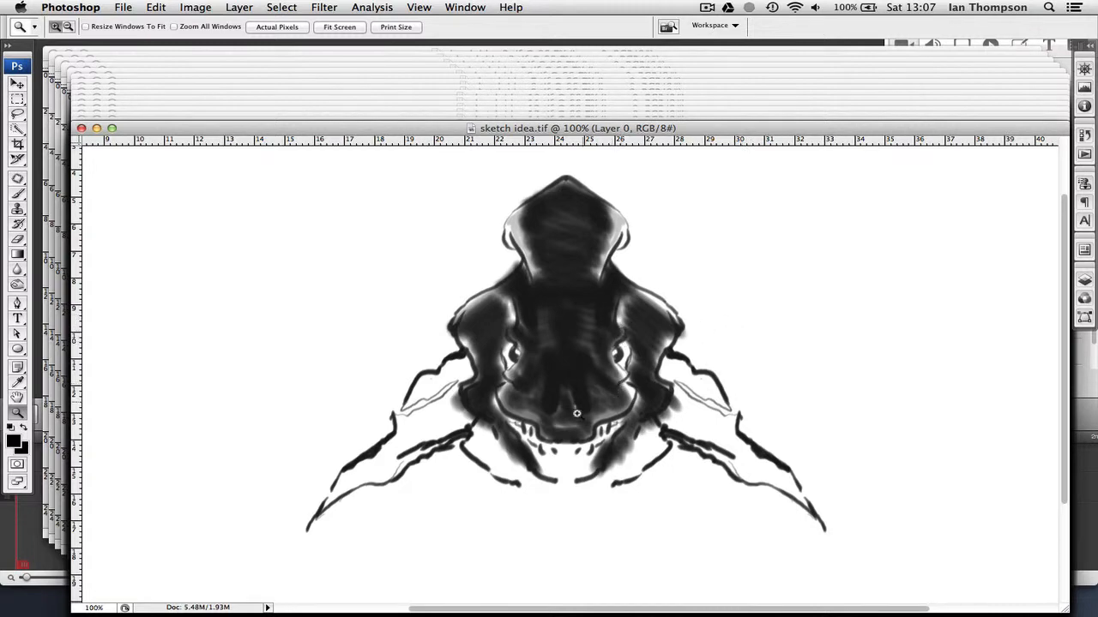
mouse_move(572, 293)
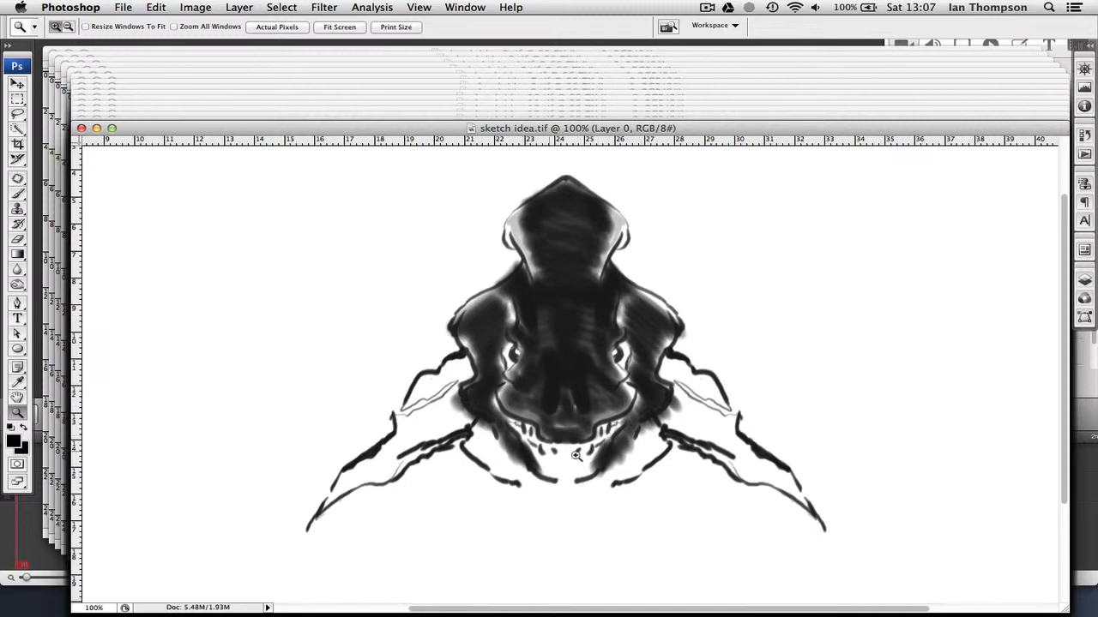
mouse_move(595, 231)
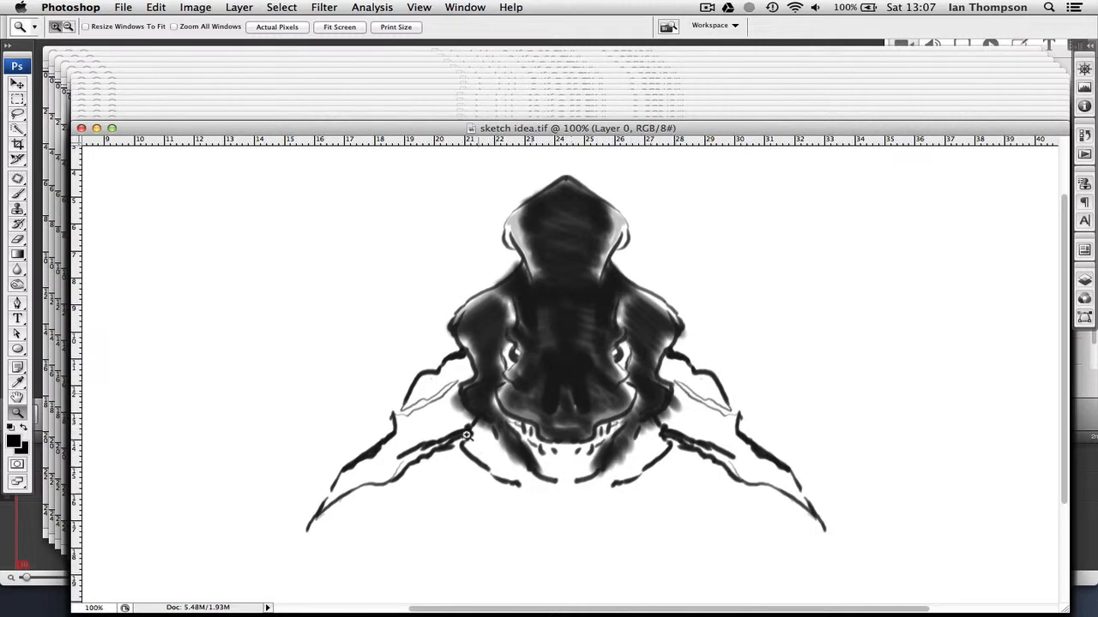
mouse_move(401, 279)
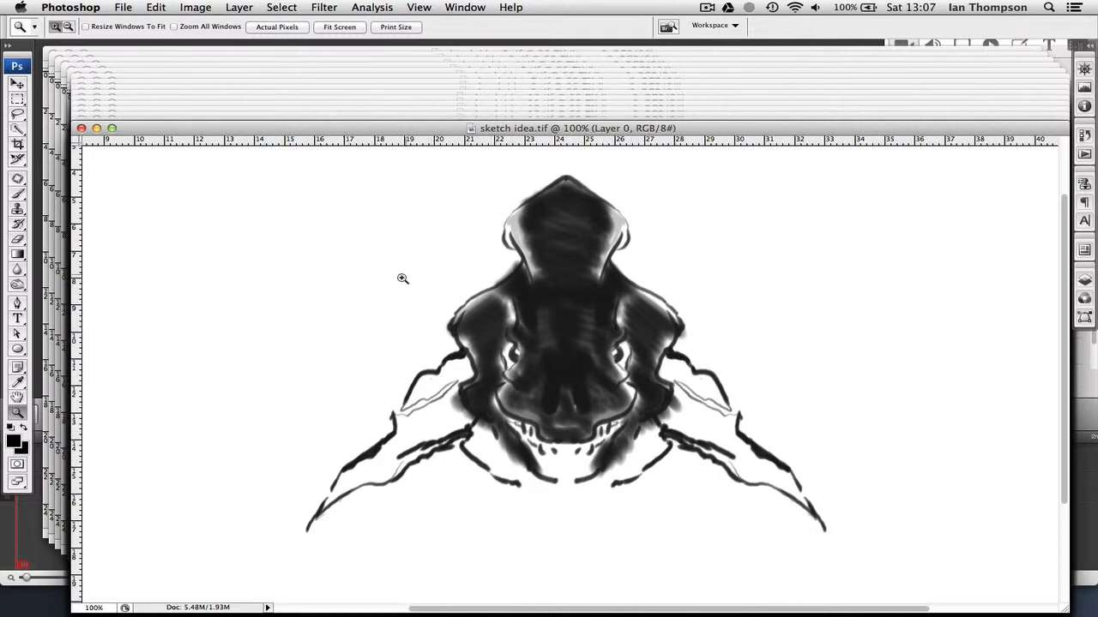
mouse_move(336, 287)
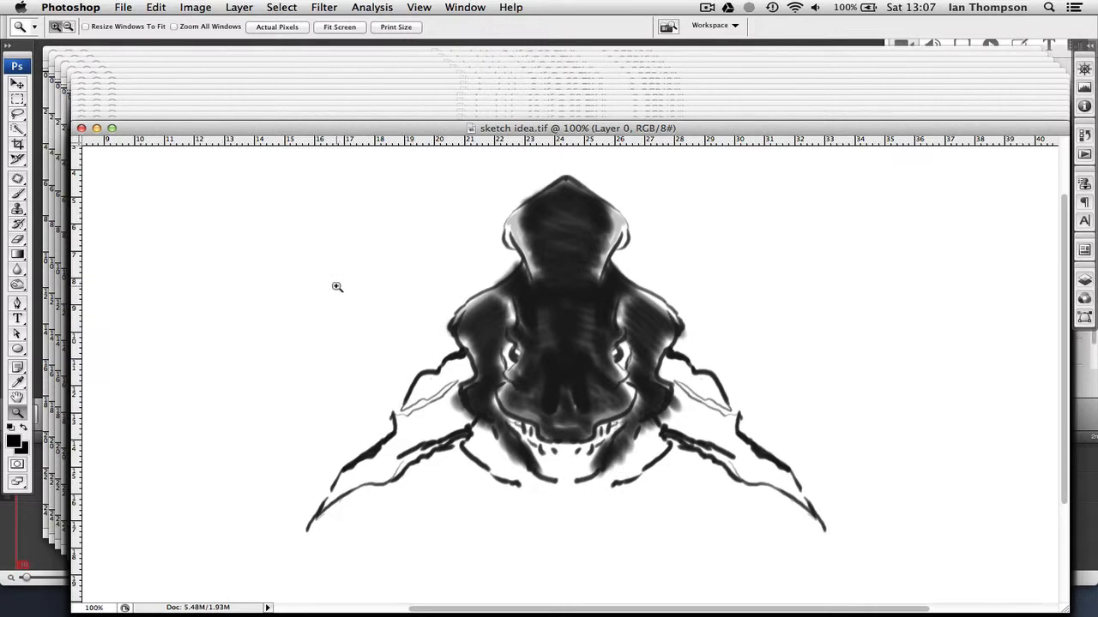
mouse_move(346, 284)
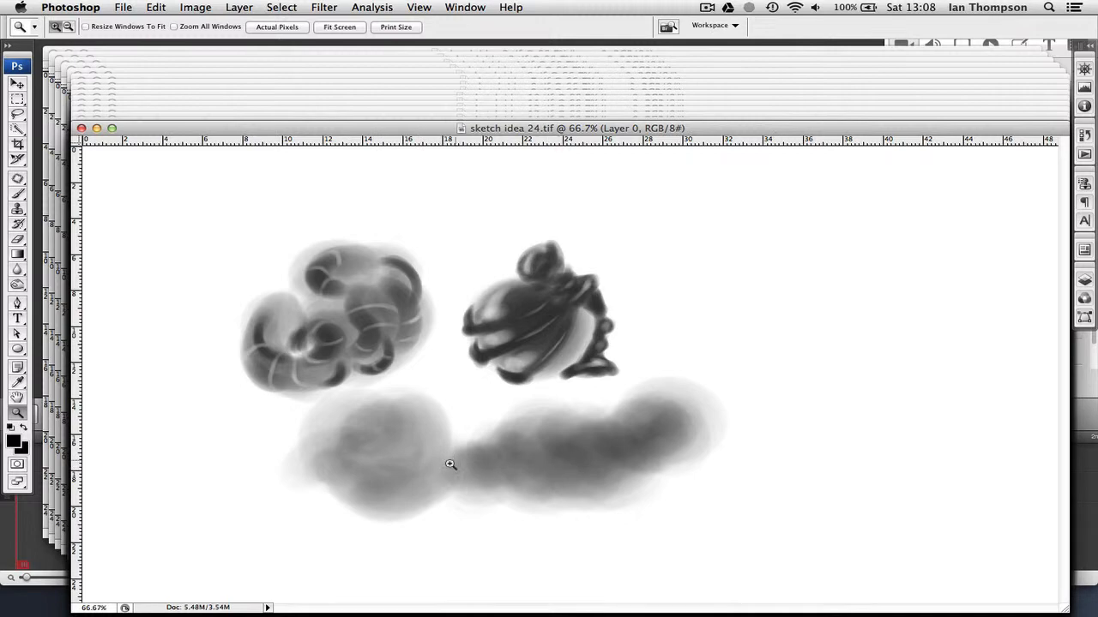
mouse_move(371, 330)
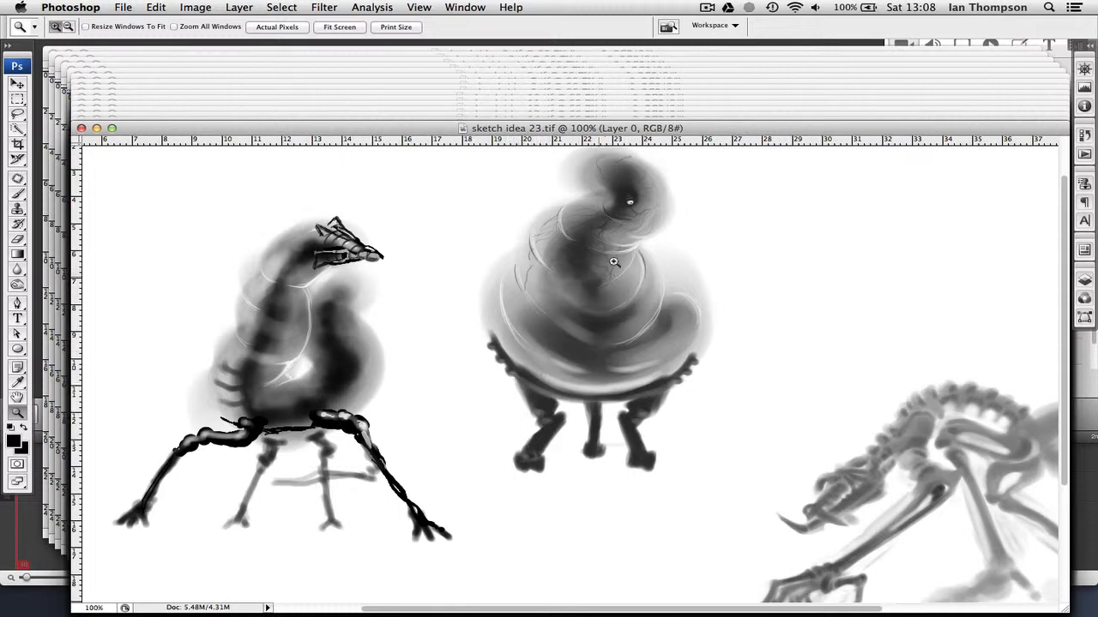
mouse_move(595, 306)
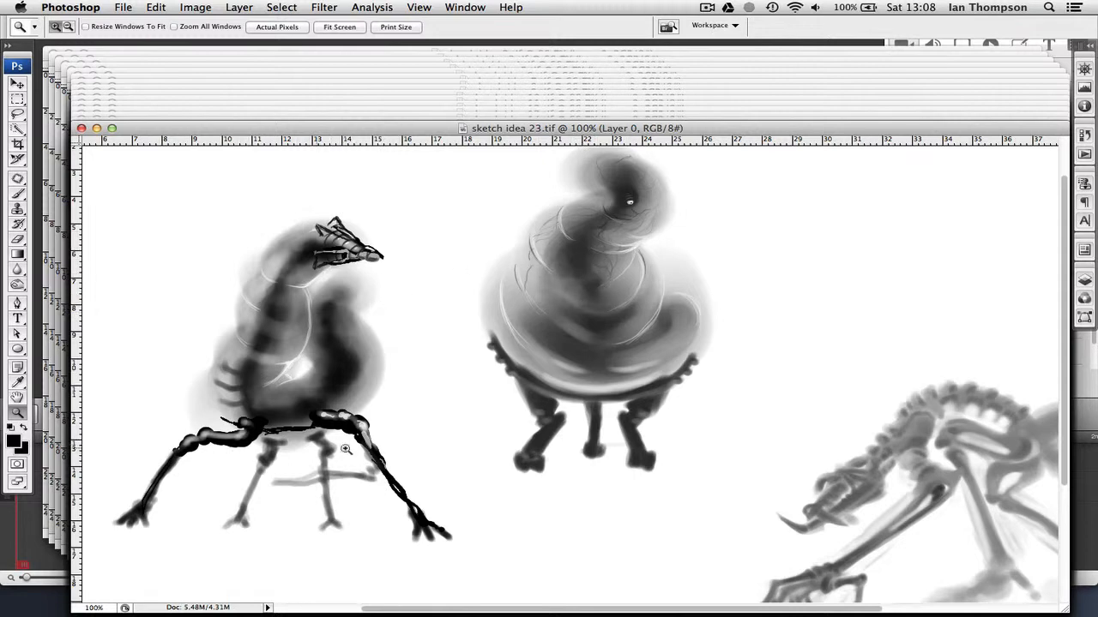
mouse_move(363, 338)
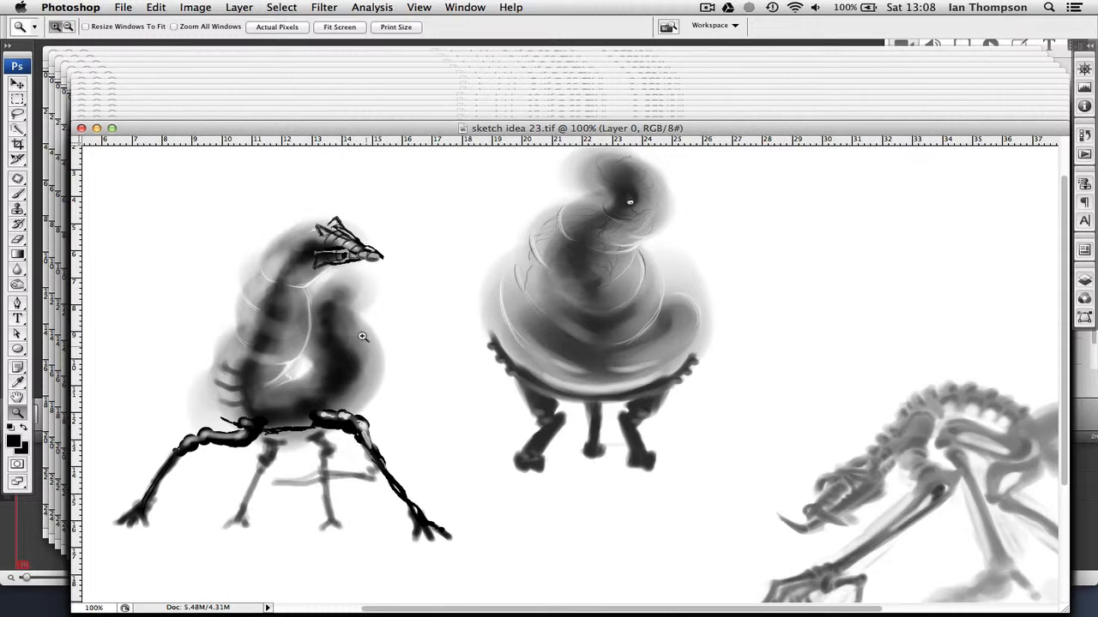
mouse_move(289, 332)
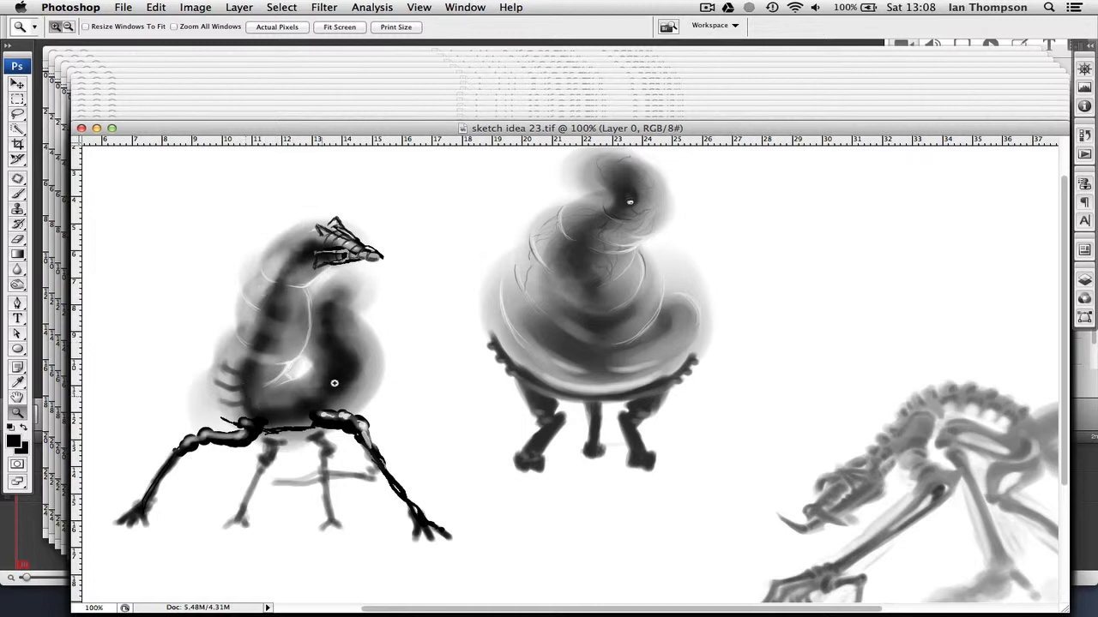
mouse_move(339, 393)
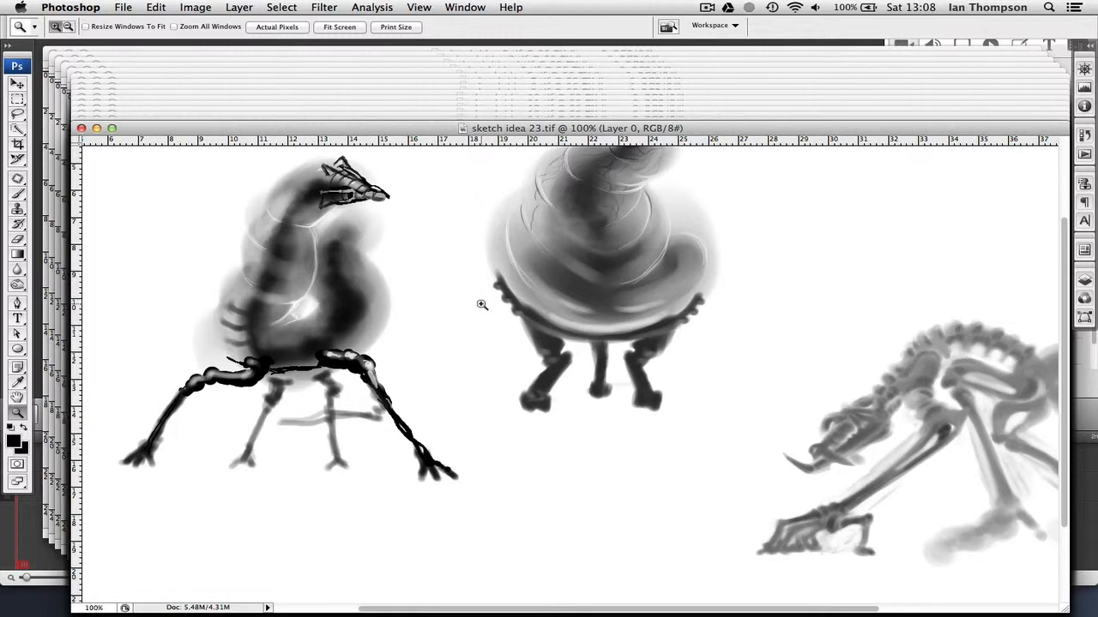
mouse_move(413, 288)
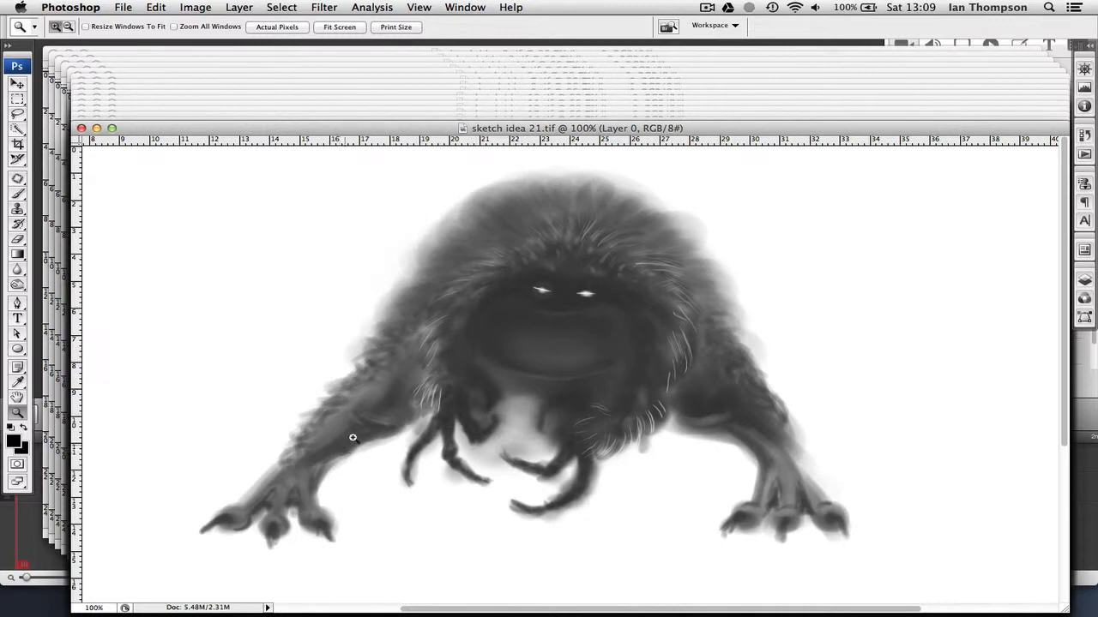
mouse_move(549, 331)
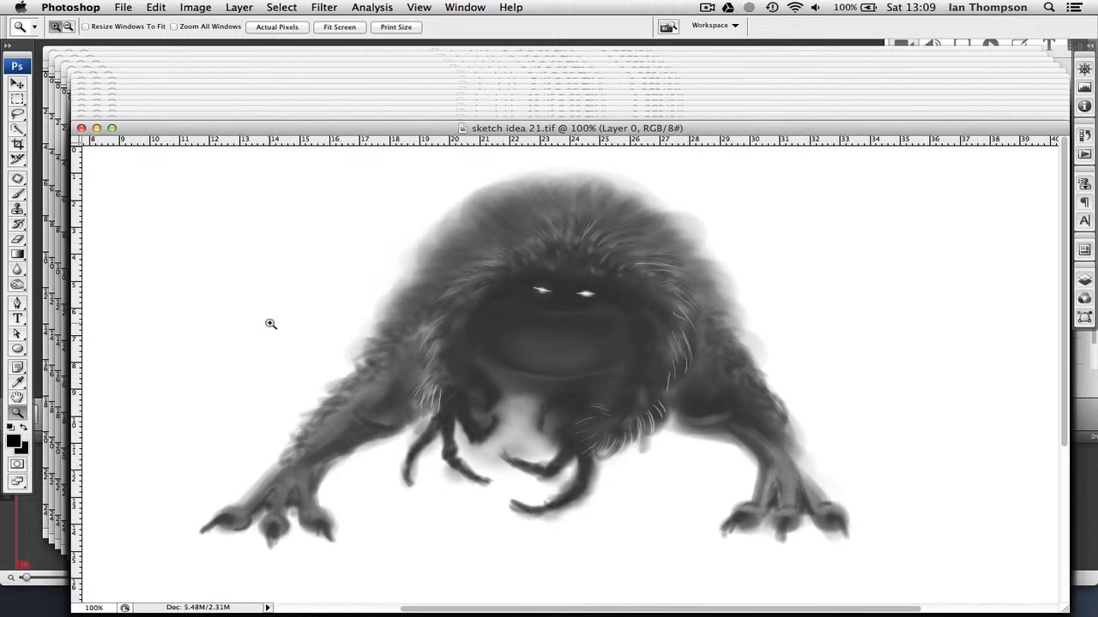
mouse_move(259, 328)
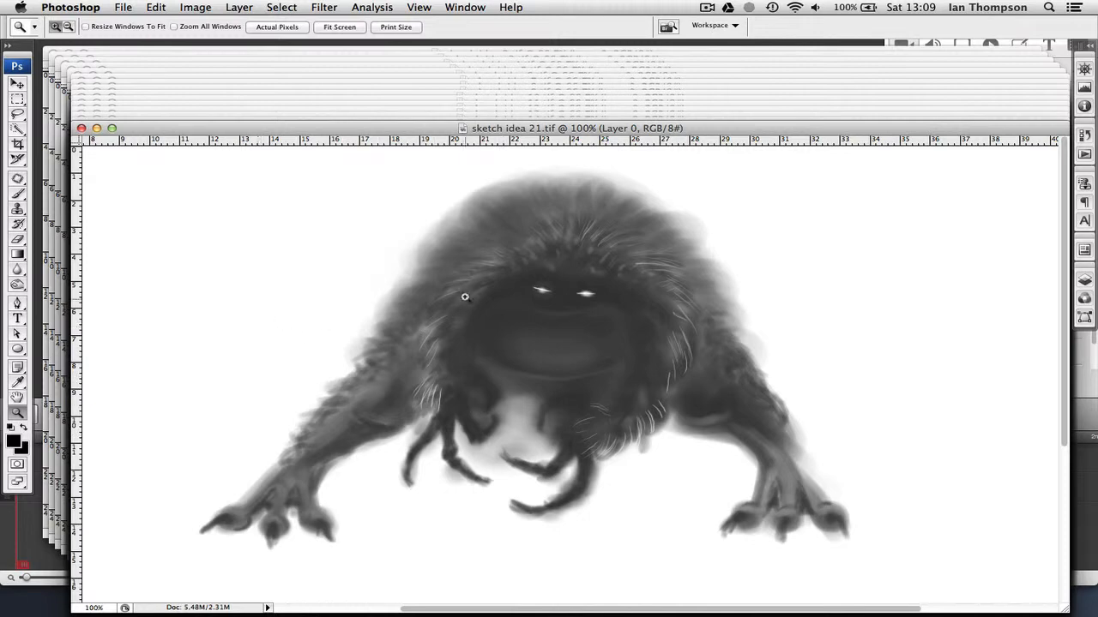
mouse_move(365, 288)
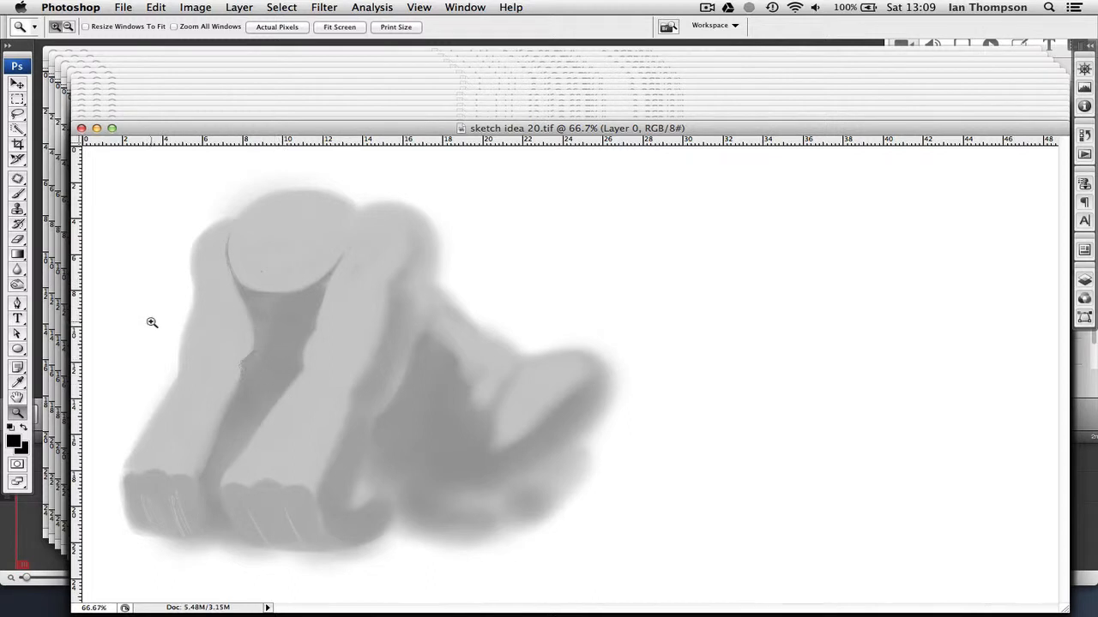
mouse_move(147, 323)
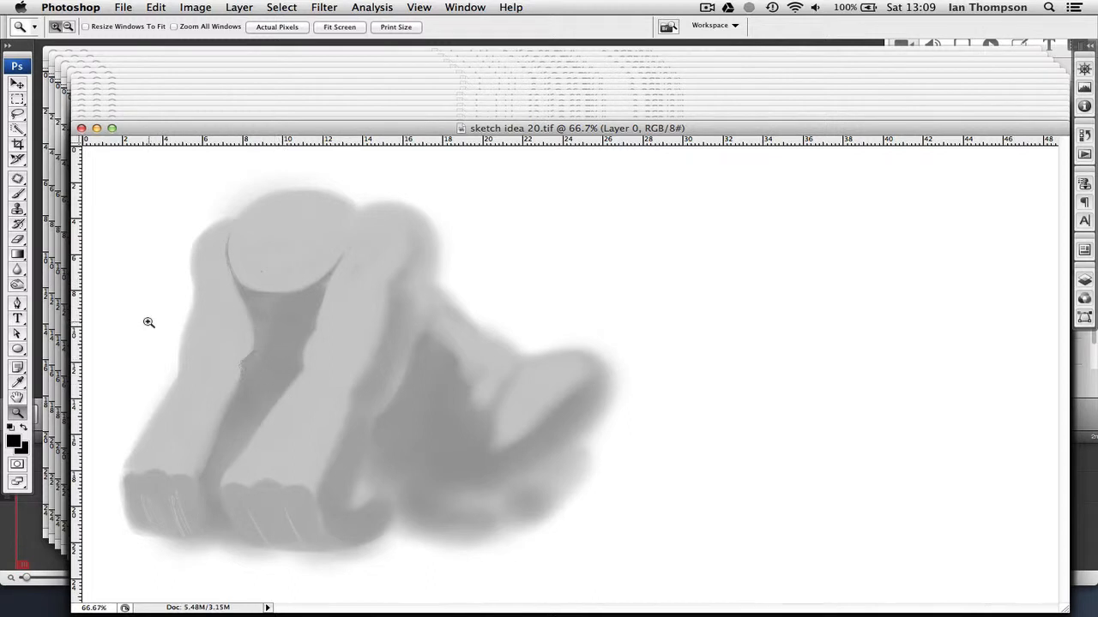
mouse_move(145, 330)
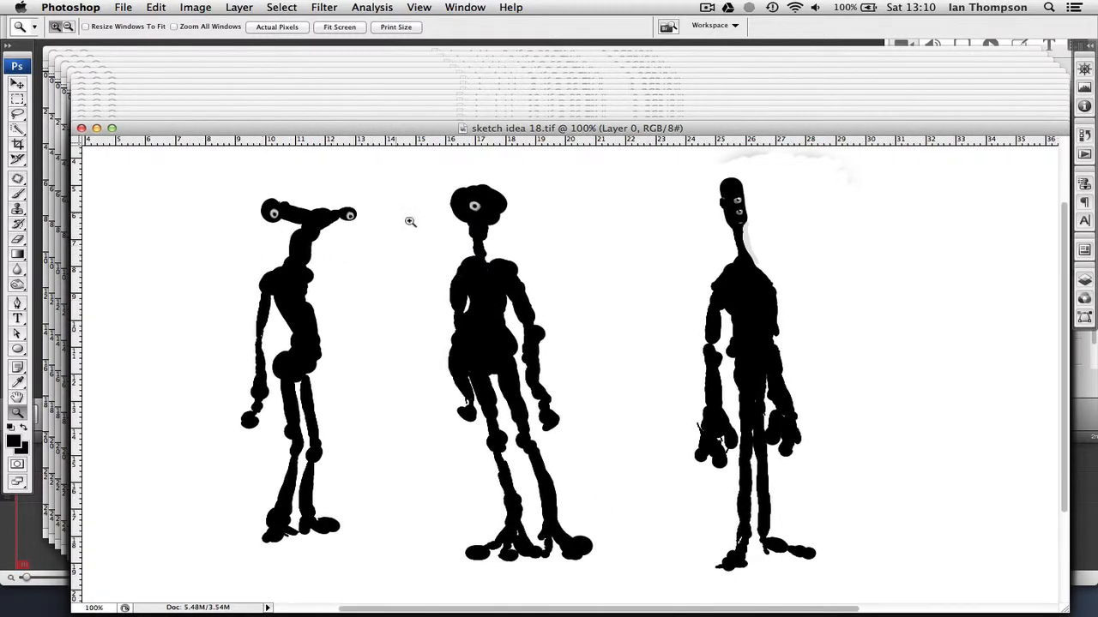
mouse_move(417, 272)
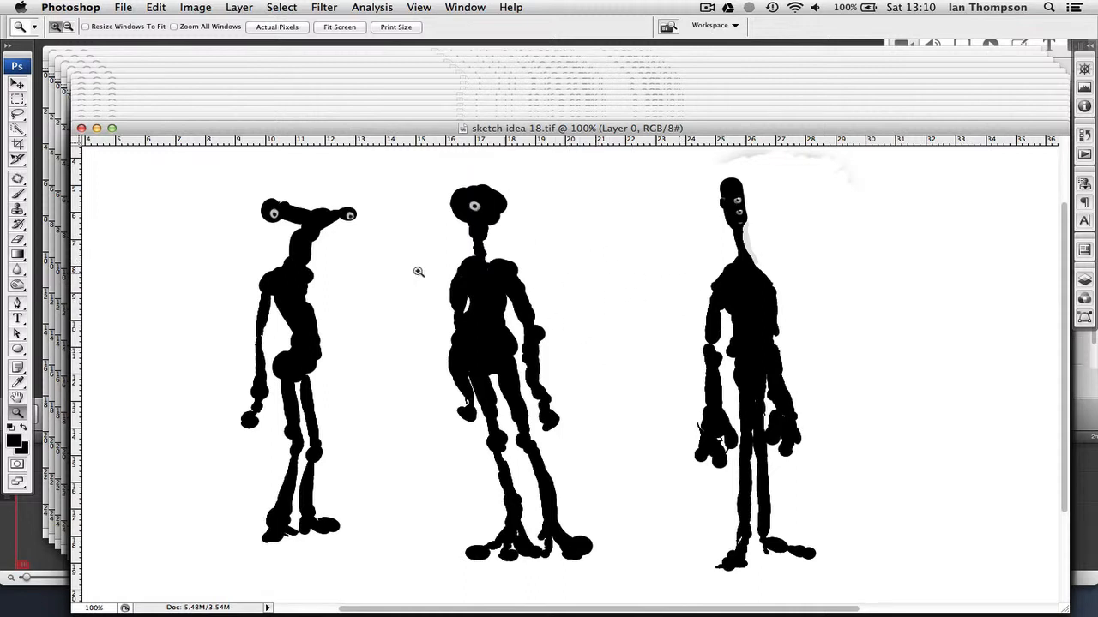
mouse_move(232, 293)
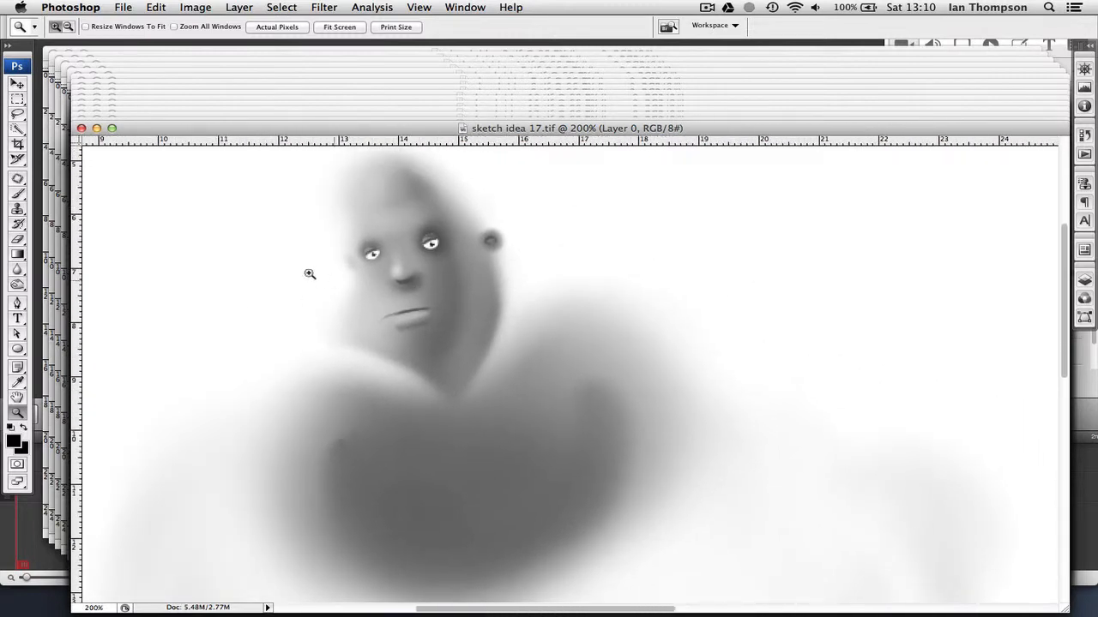
mouse_move(395, 351)
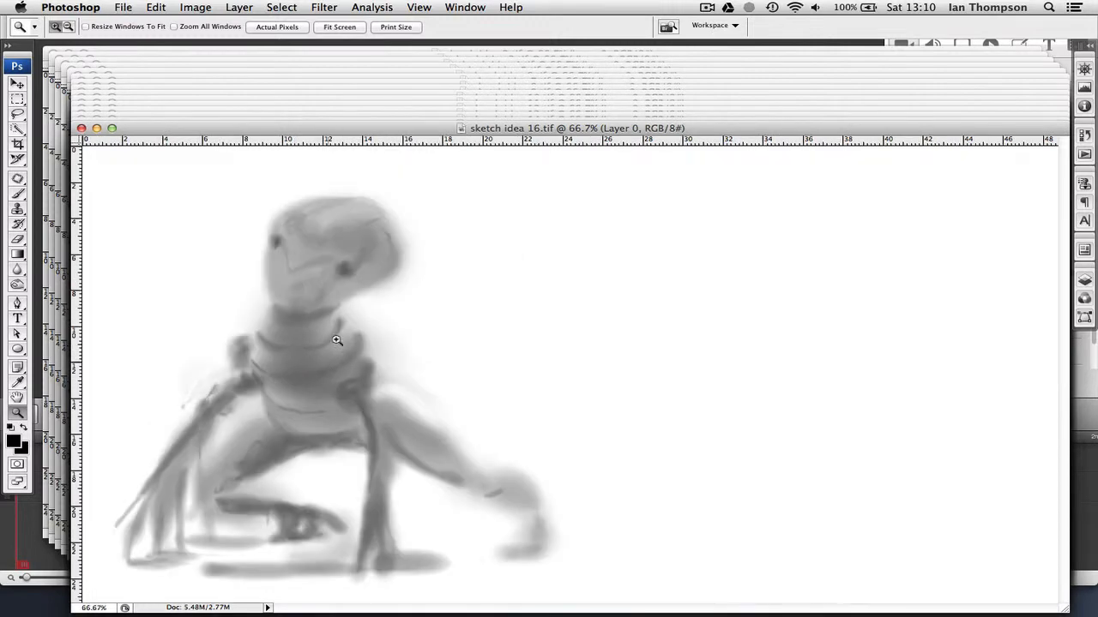
mouse_move(282, 293)
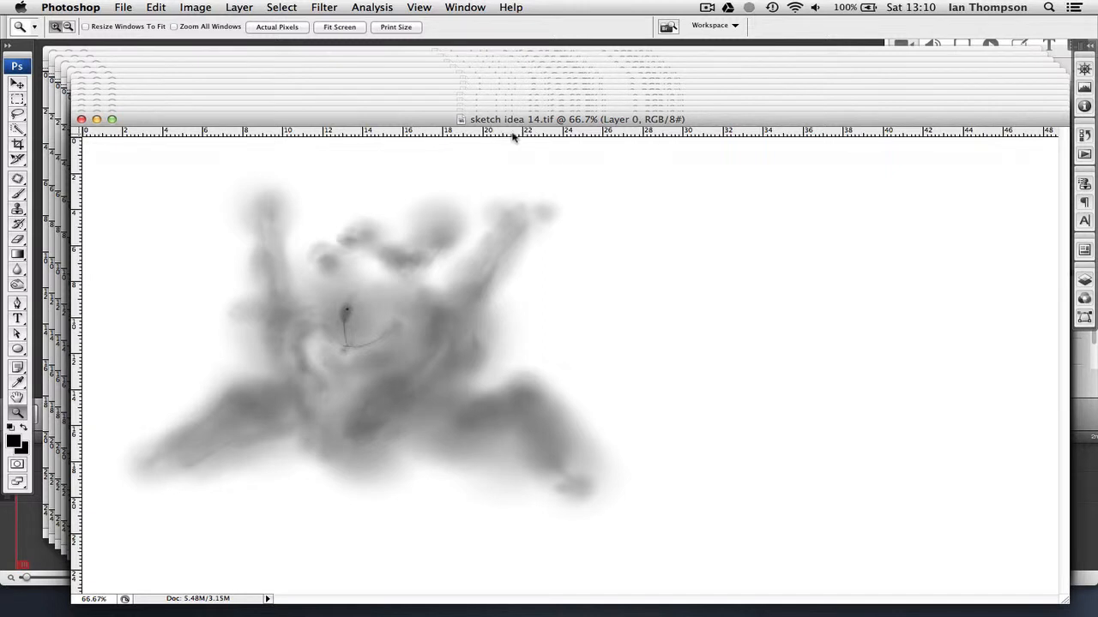
mouse_move(459, 233)
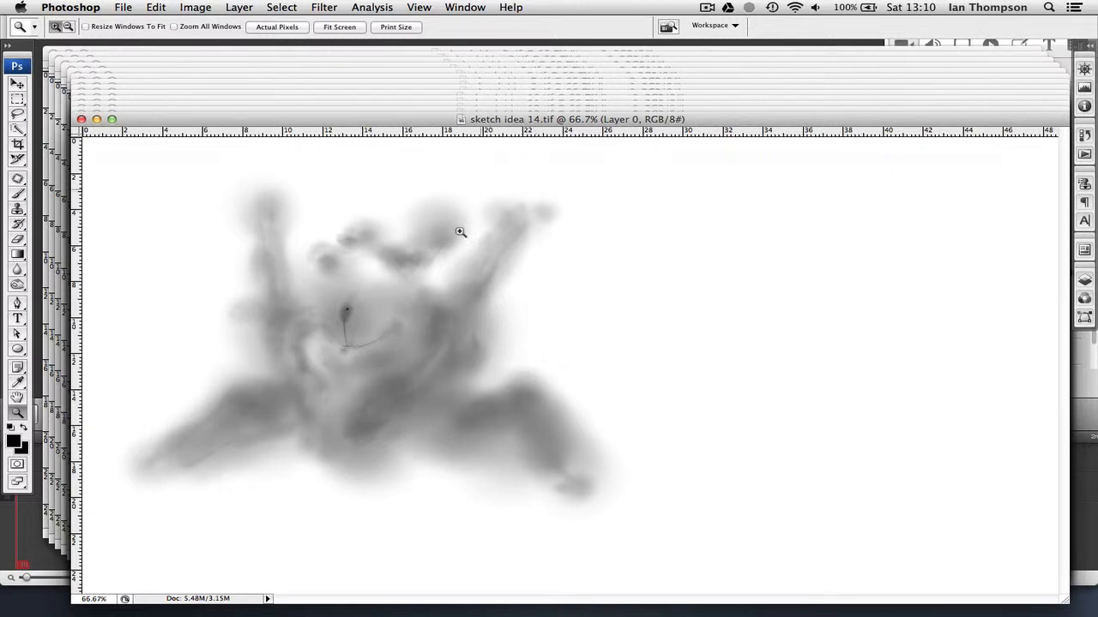
mouse_move(397, 308)
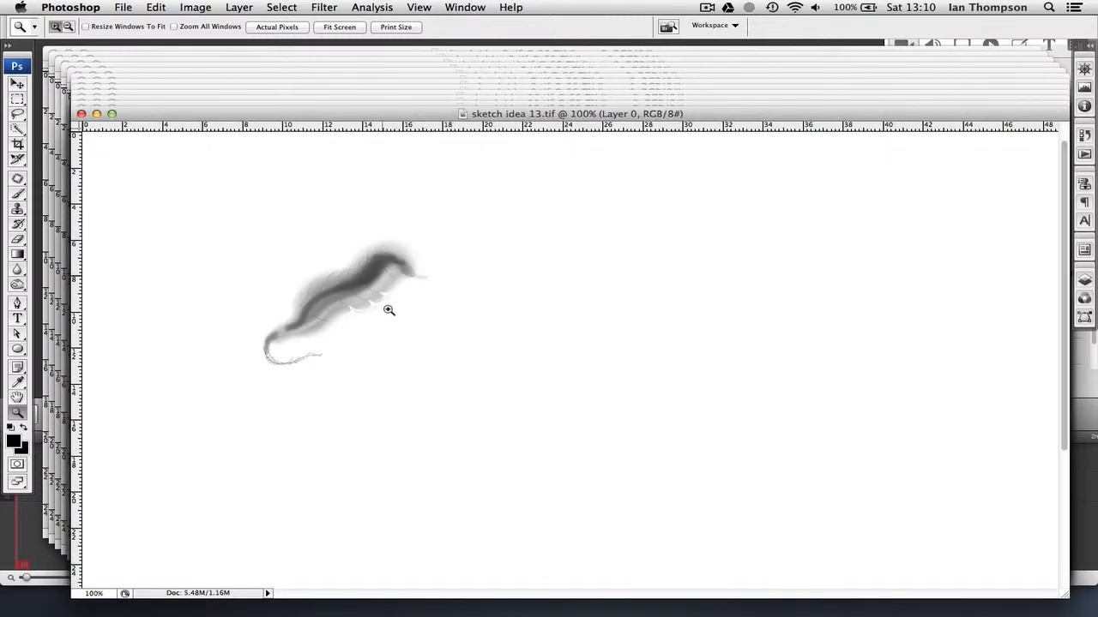
Close sketch idea 13 and sketch idea 12 to bring sketch idea 9 into view
left_click(389, 311)
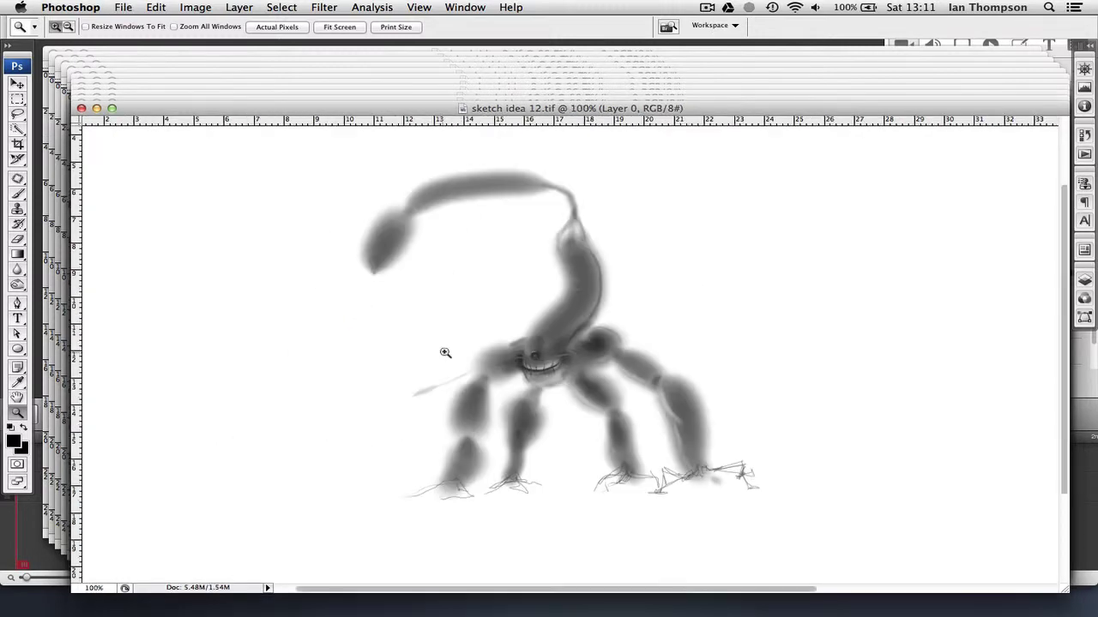
left_click(446, 353)
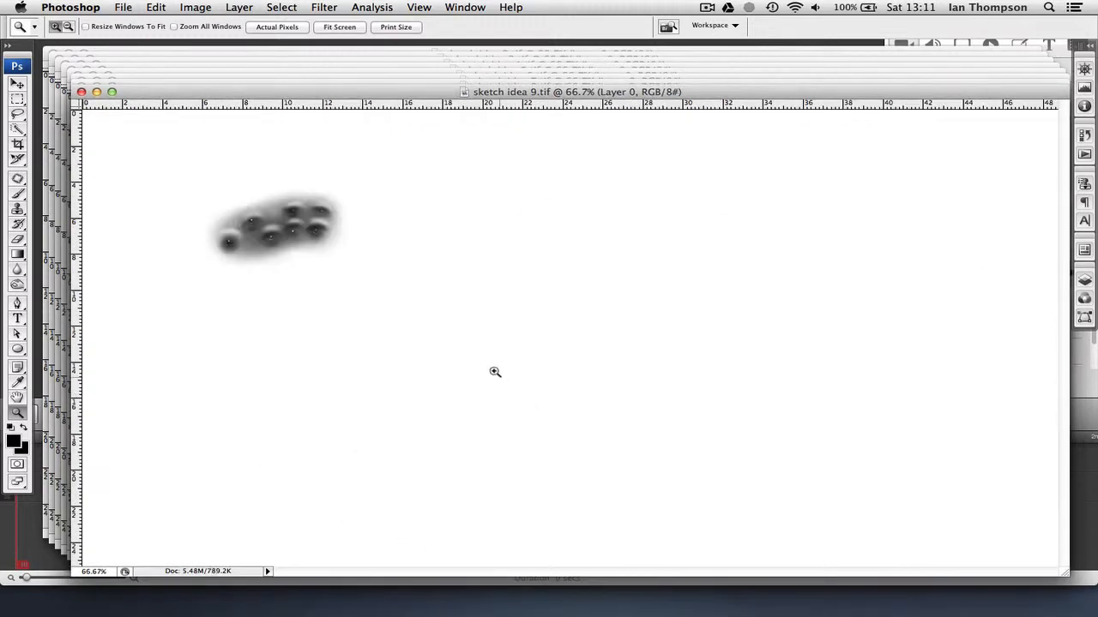
mouse_move(845, 259)
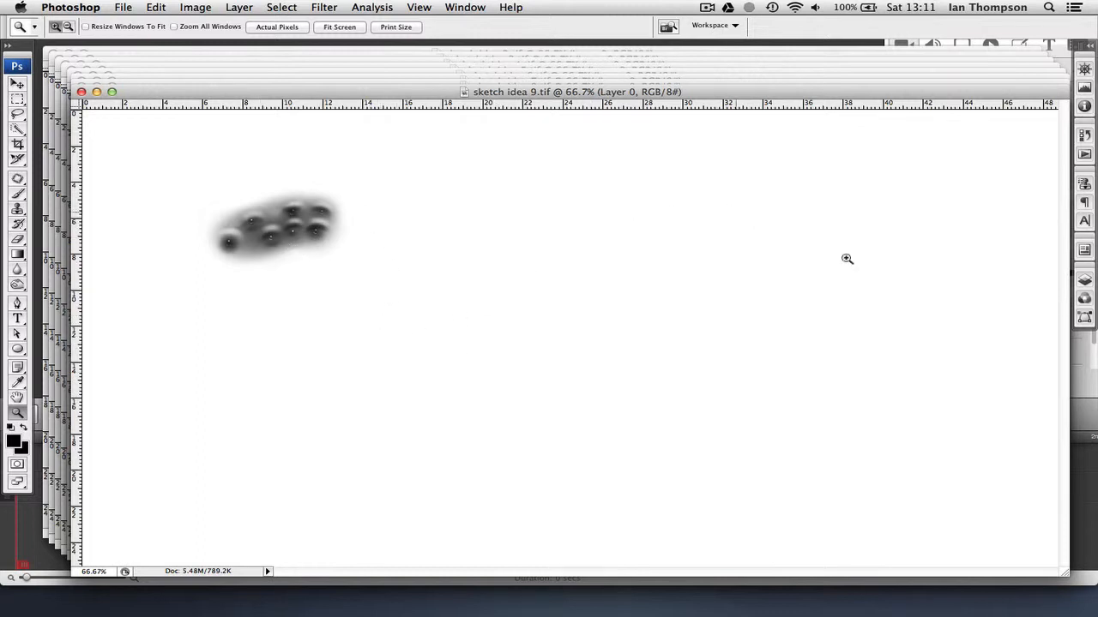
mouse_move(270, 264)
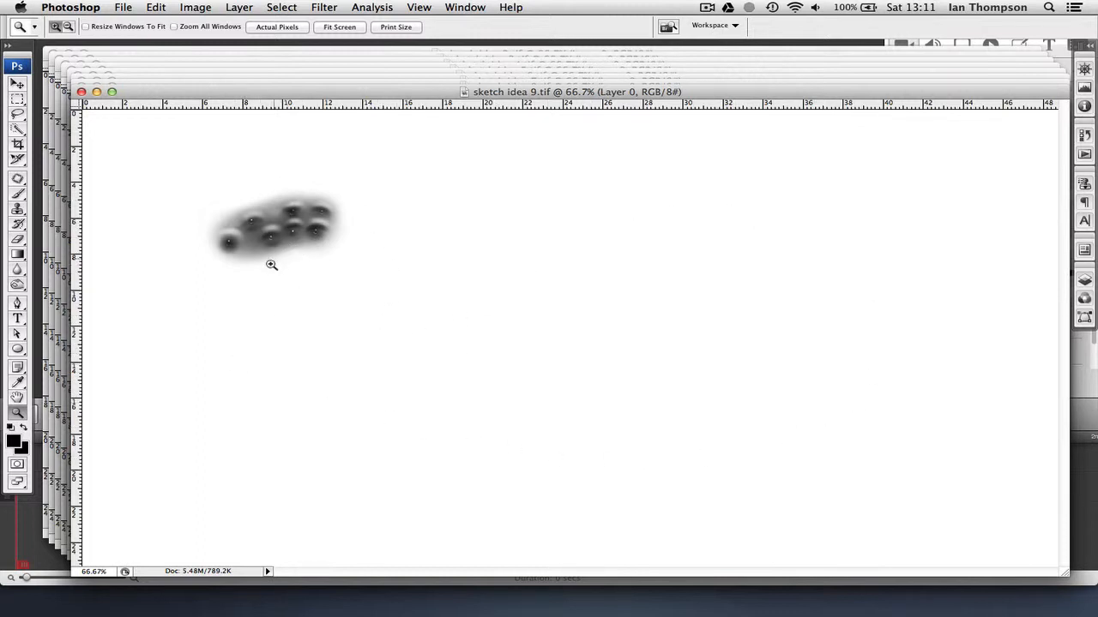
mouse_move(276, 315)
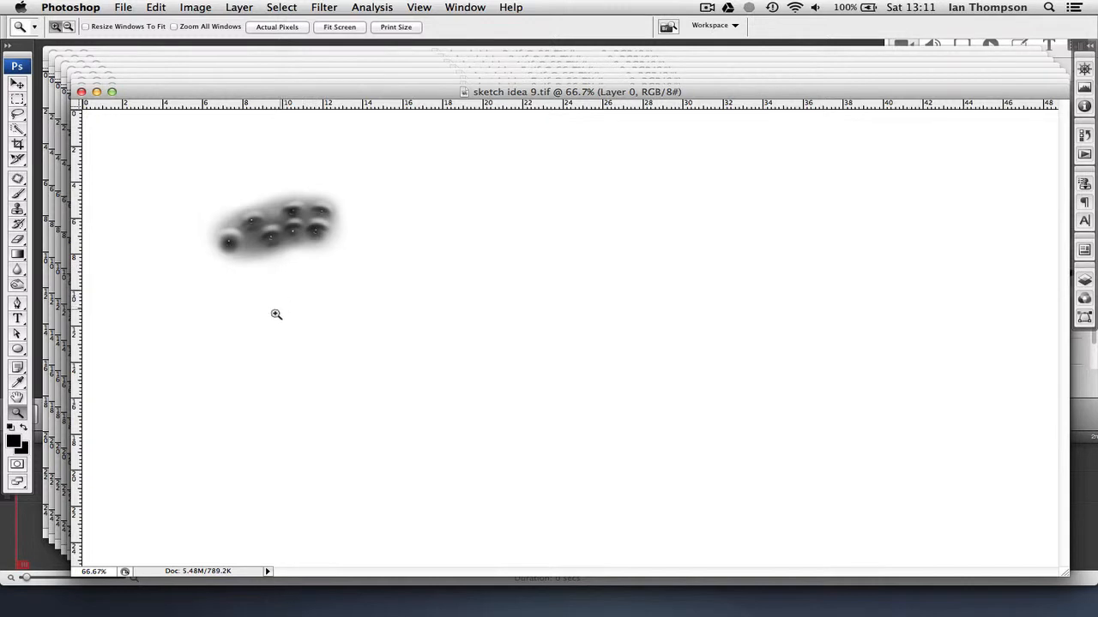
mouse_move(263, 316)
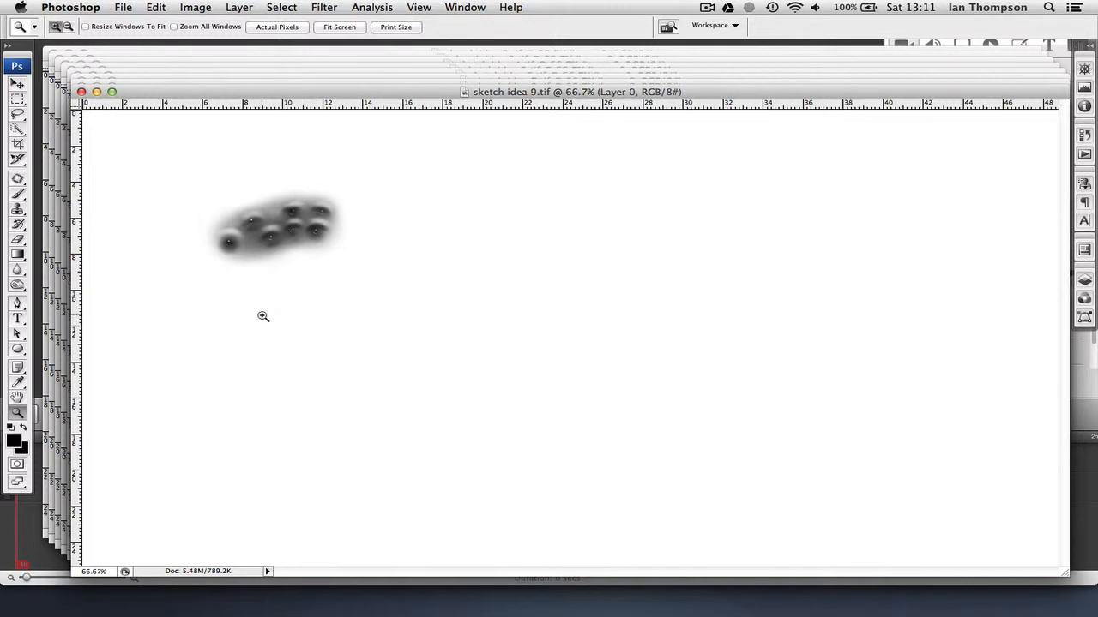
mouse_move(264, 322)
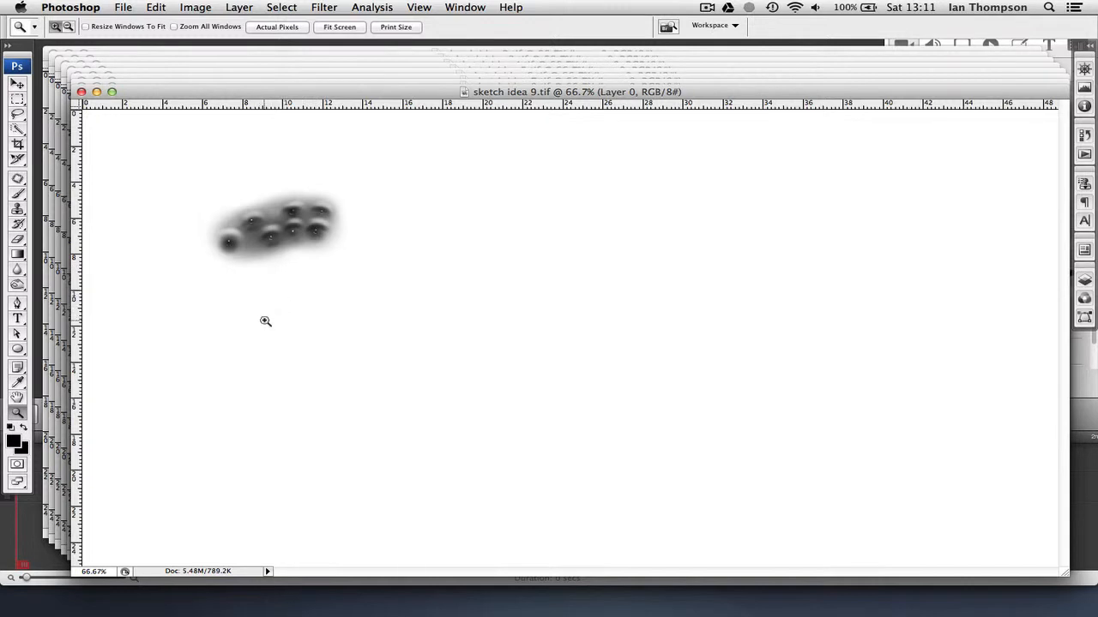
mouse_move(266, 324)
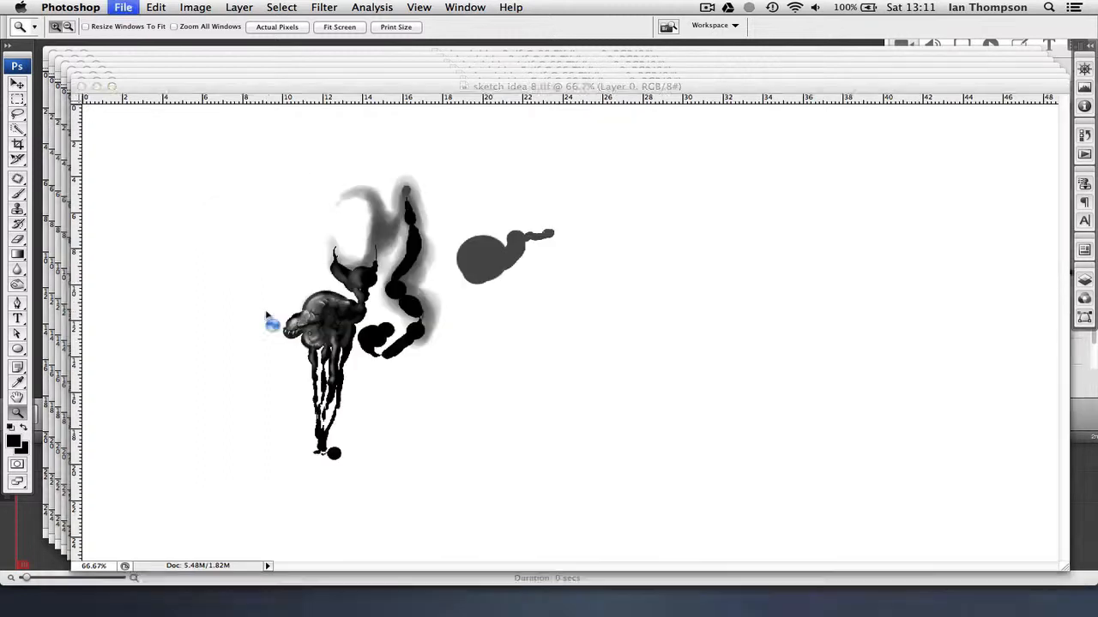
Close sketch idea 8 via File > Close to display sketch idea 7's businessman studies
left_click(277, 28)
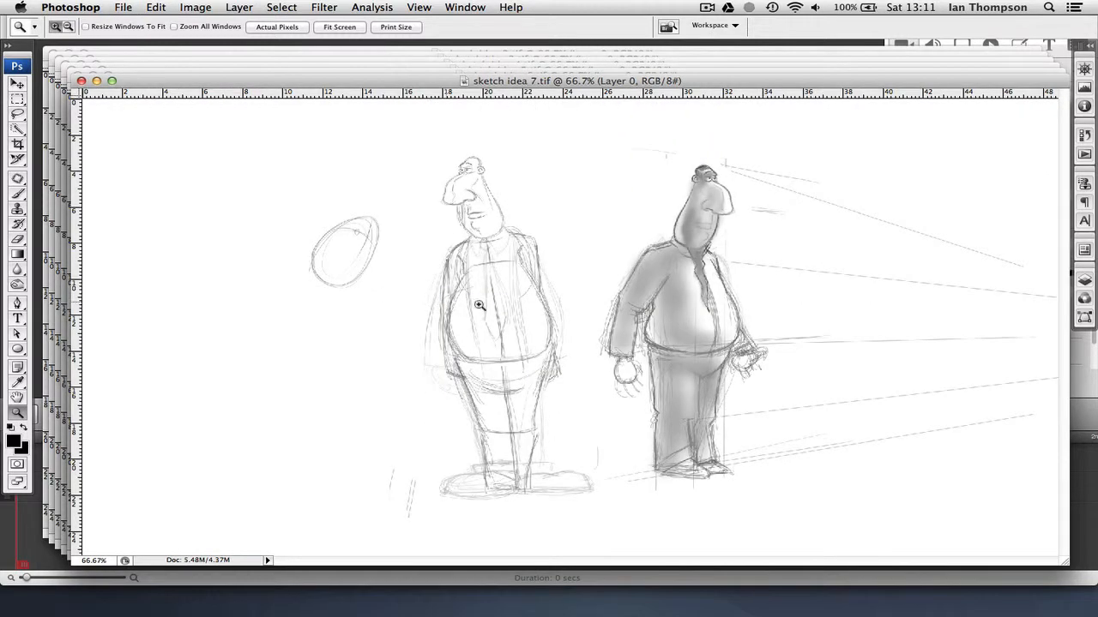
mouse_move(287, 336)
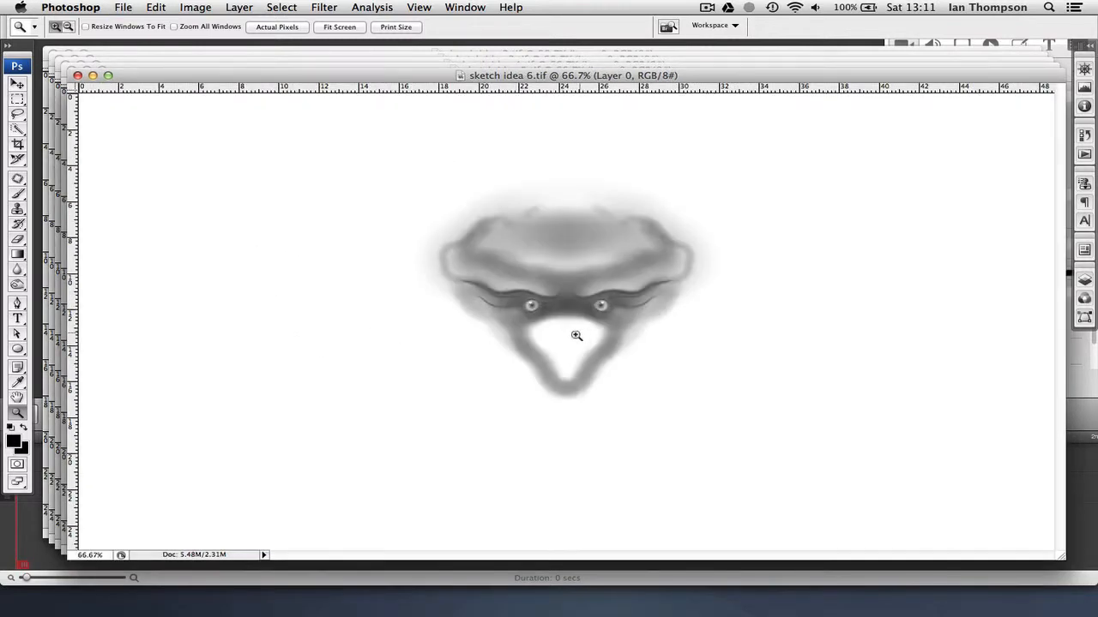
Close sketch idea 6 to continue toward the sketch idea 3 alien head
left_click(576, 336)
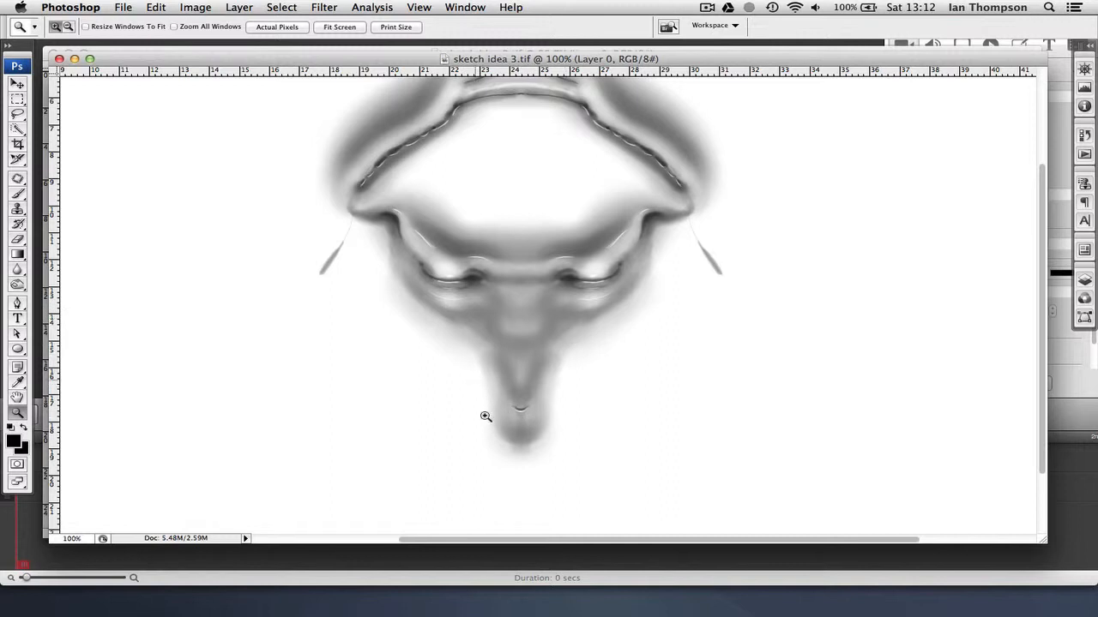
mouse_move(449, 272)
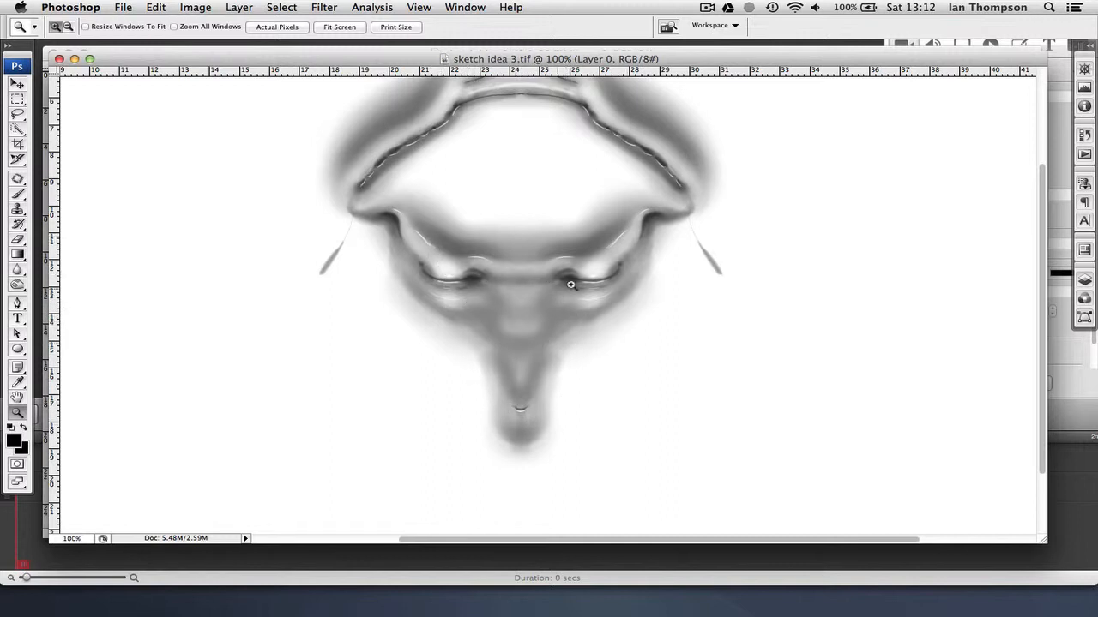
mouse_move(482, 306)
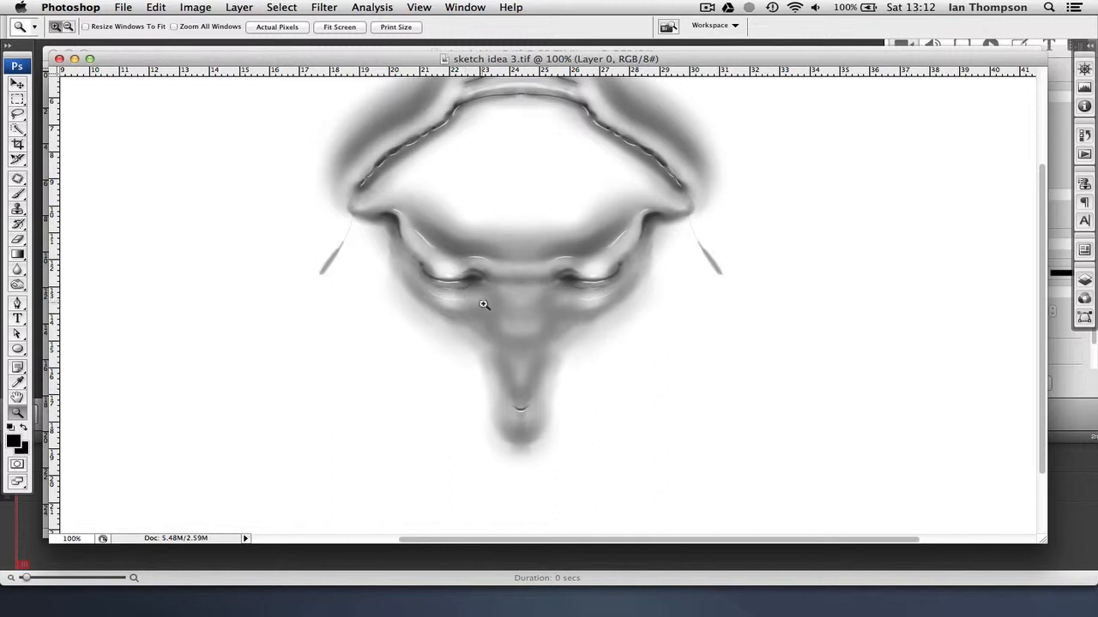
mouse_move(451, 283)
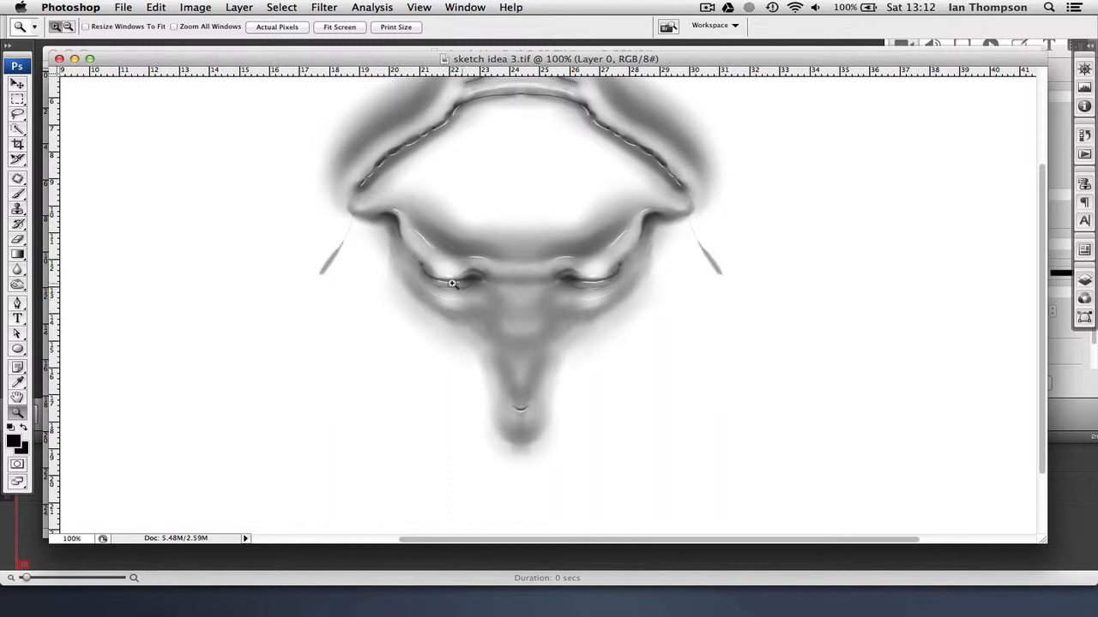
mouse_move(434, 264)
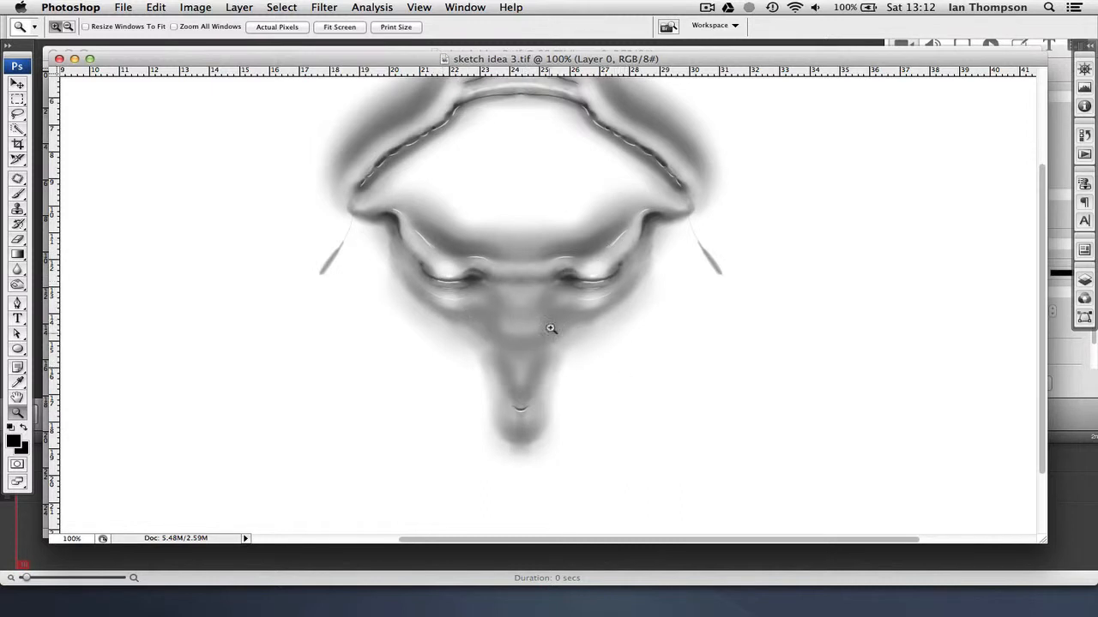
mouse_move(596, 276)
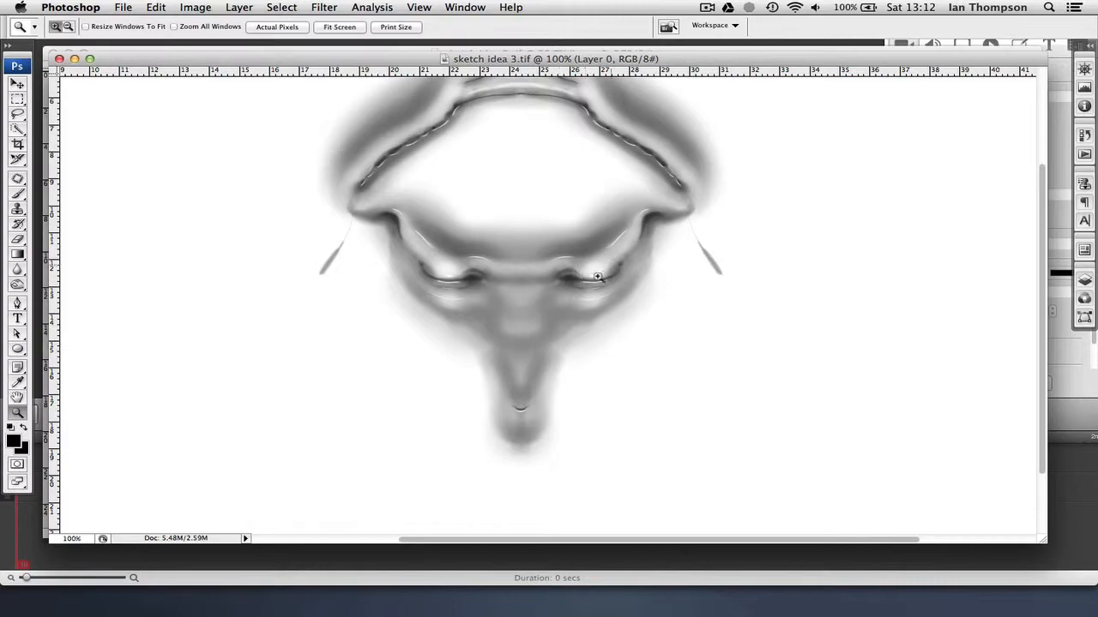